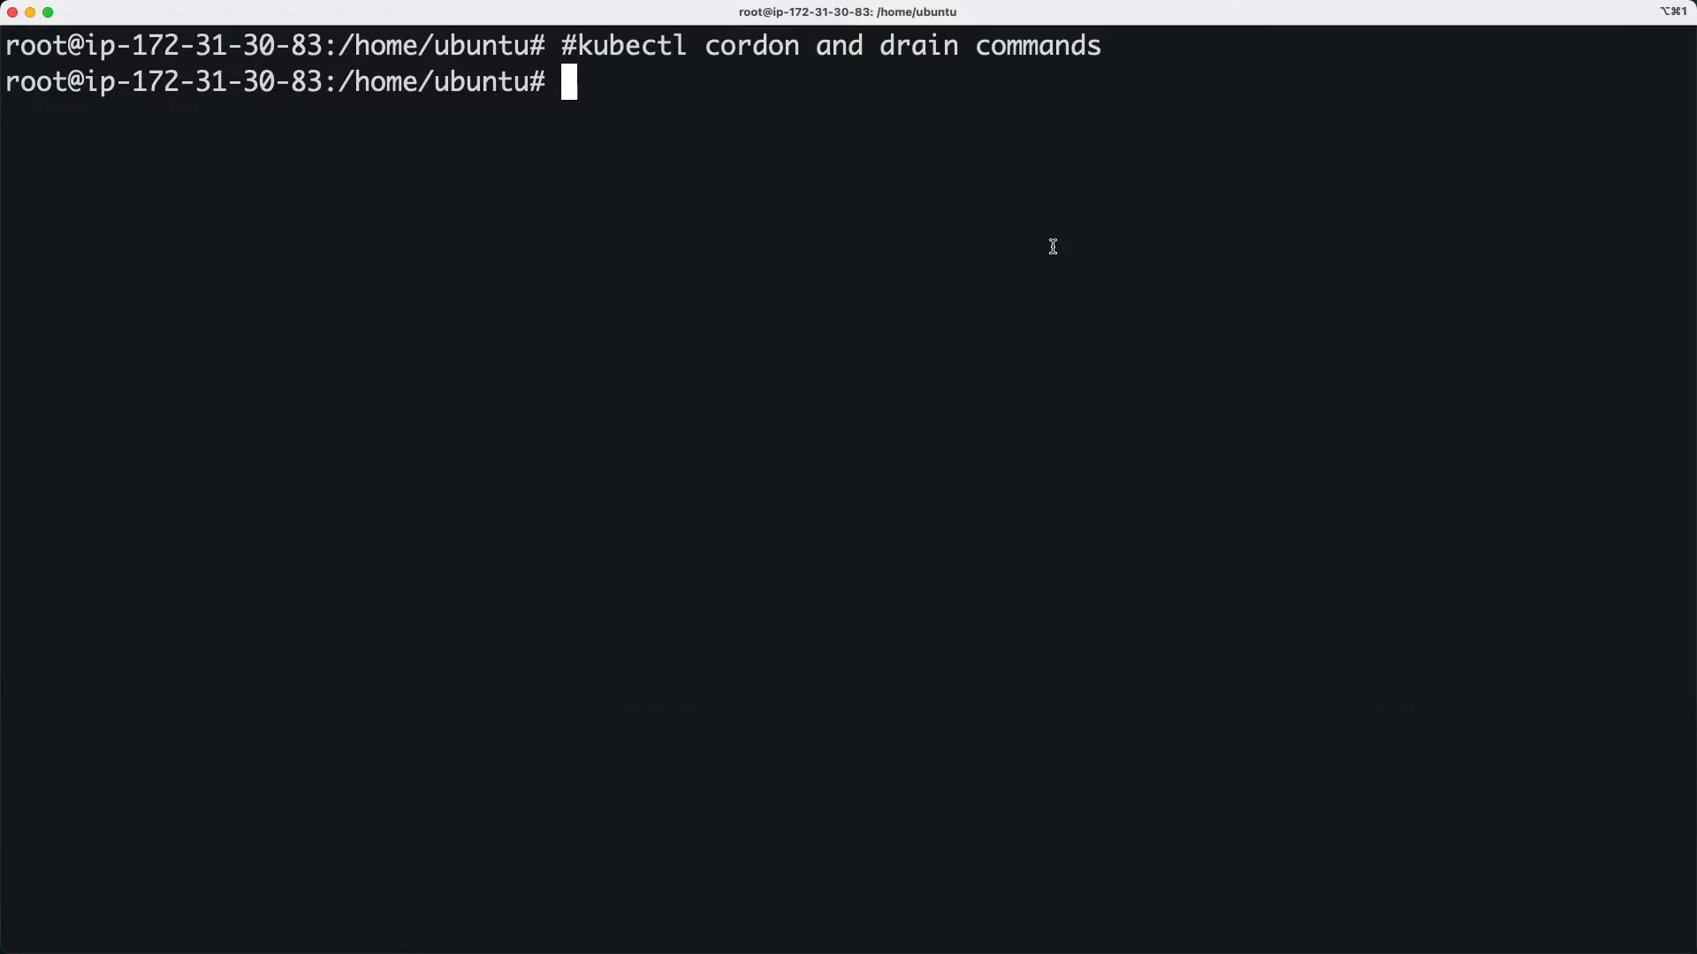
Run 'kubectl get nodes' showing master, node1 and node2 all Ready on v1.20.5
text(kubectl get nodes)
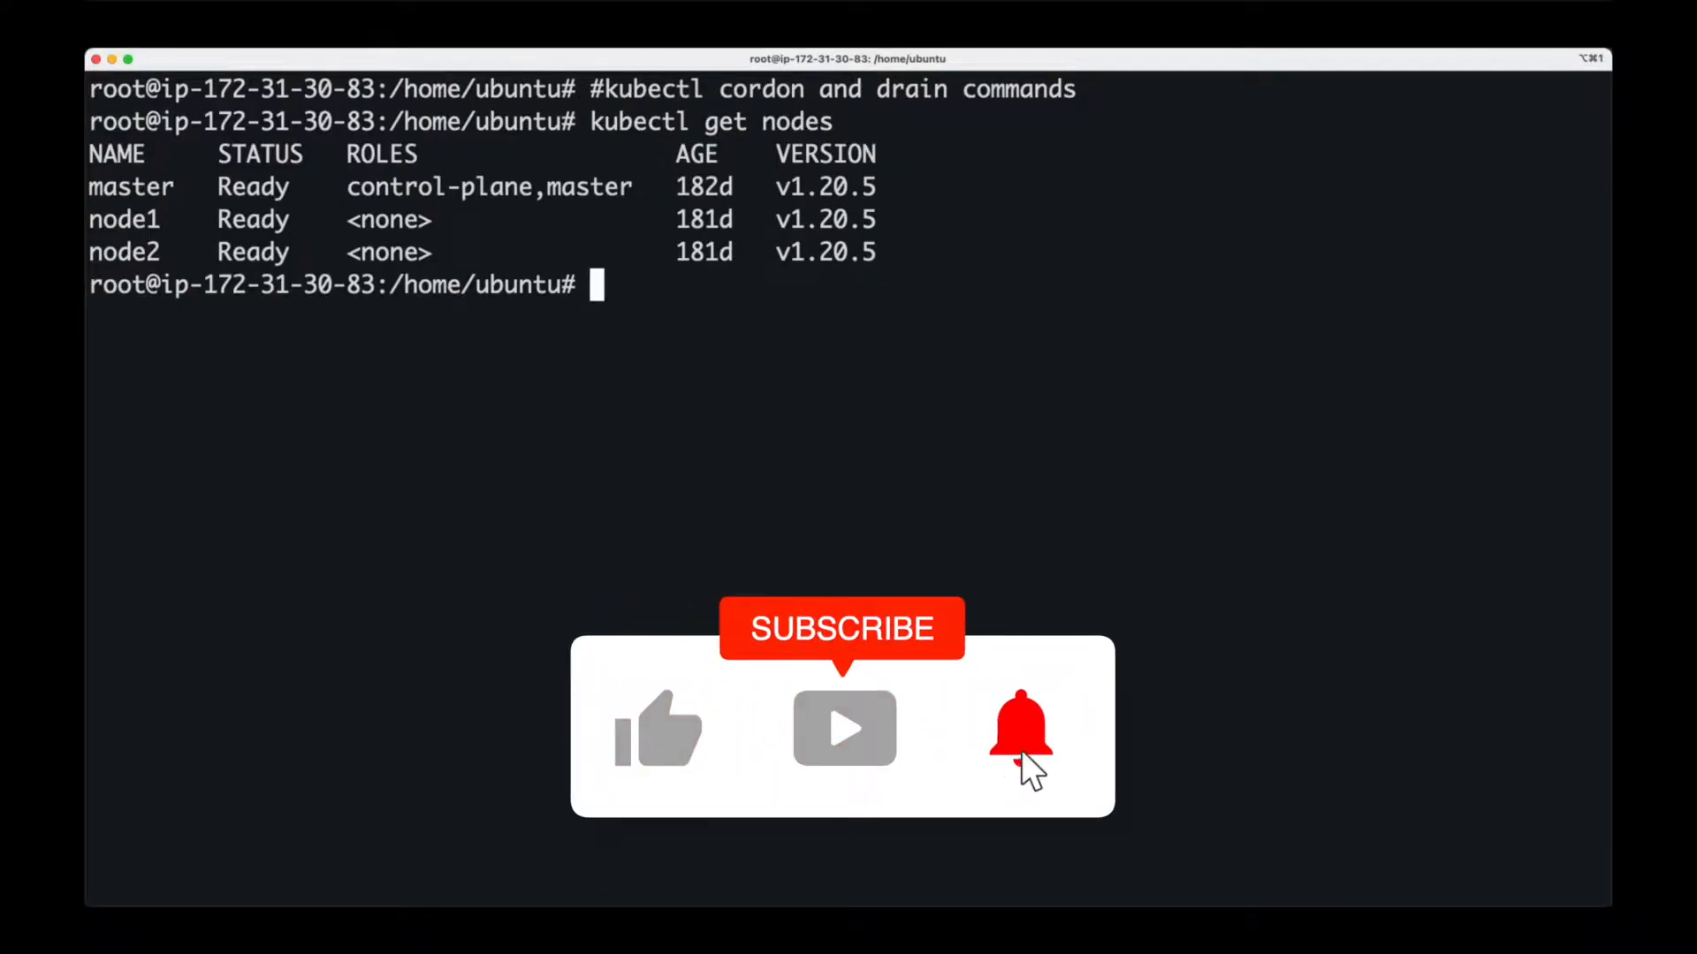
Cordon node2 and confirm it reports Ready,SchedulingDisabled in the node list
text(kubectl cordon node2)
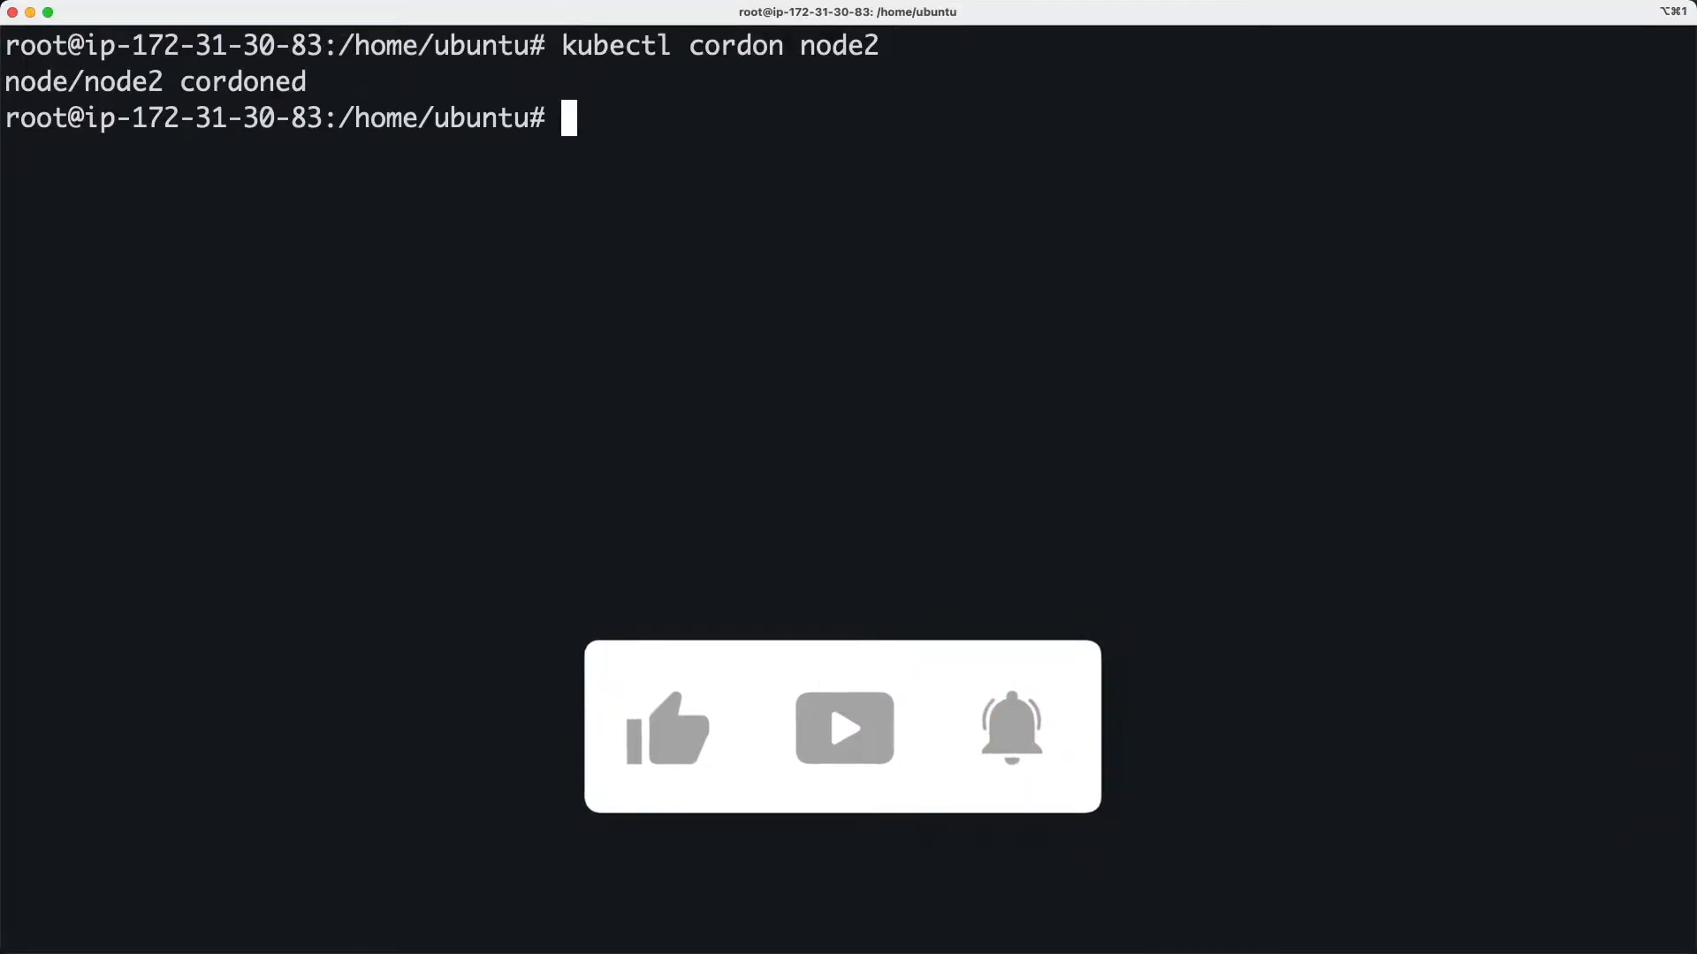
text(kubectl get pods -A)
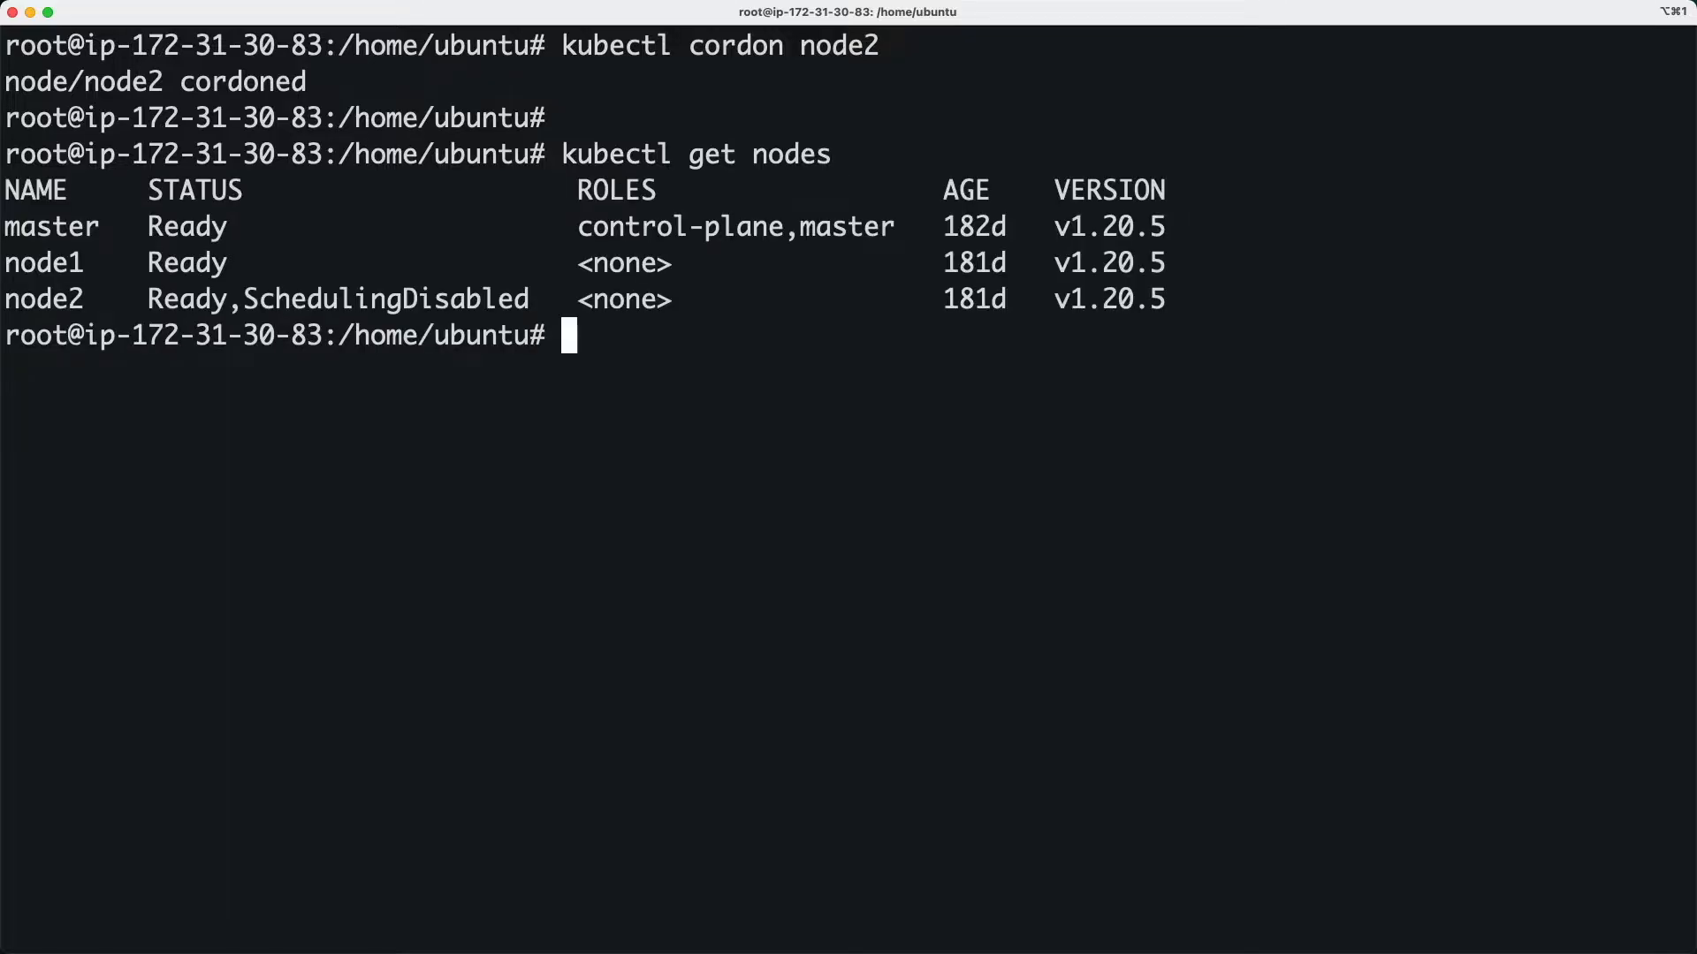
double_click(43, 300)
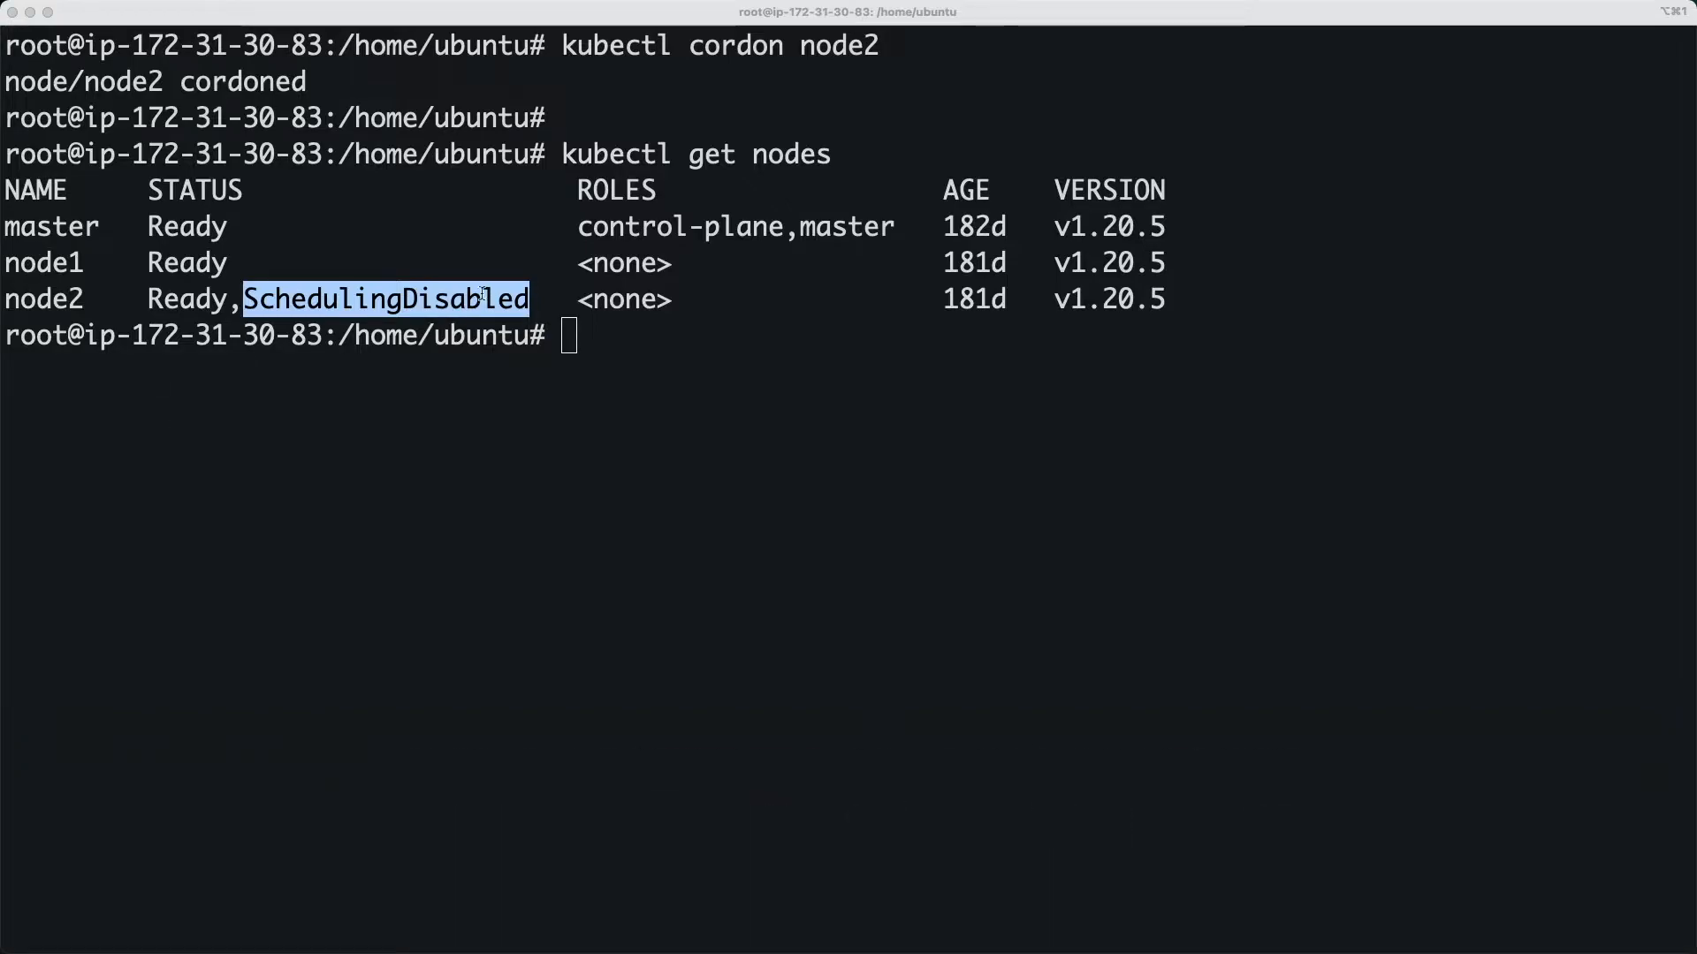
Create the busybox pod test-pod2 running 'sleep 300'
text(kubectl run test-pod2 --image=busybox -- sleep 300)
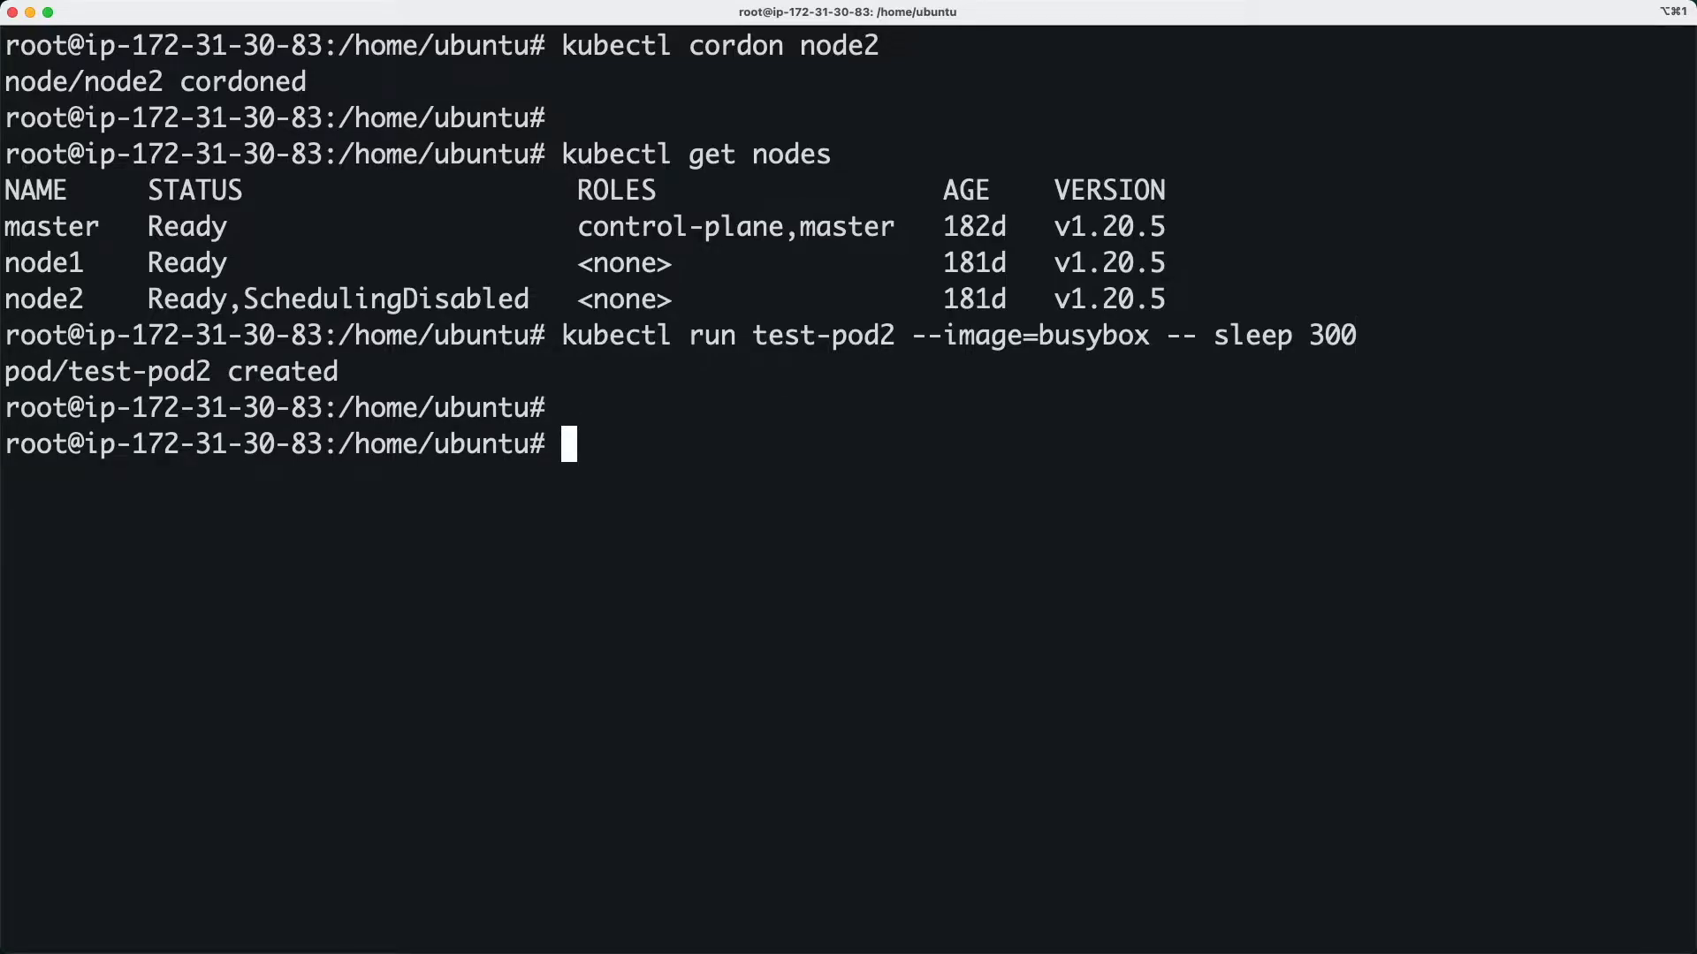
List pods wide and point out test-pod2 scheduled on node1, deployment pods on node2
text(kubectl cordon node2)
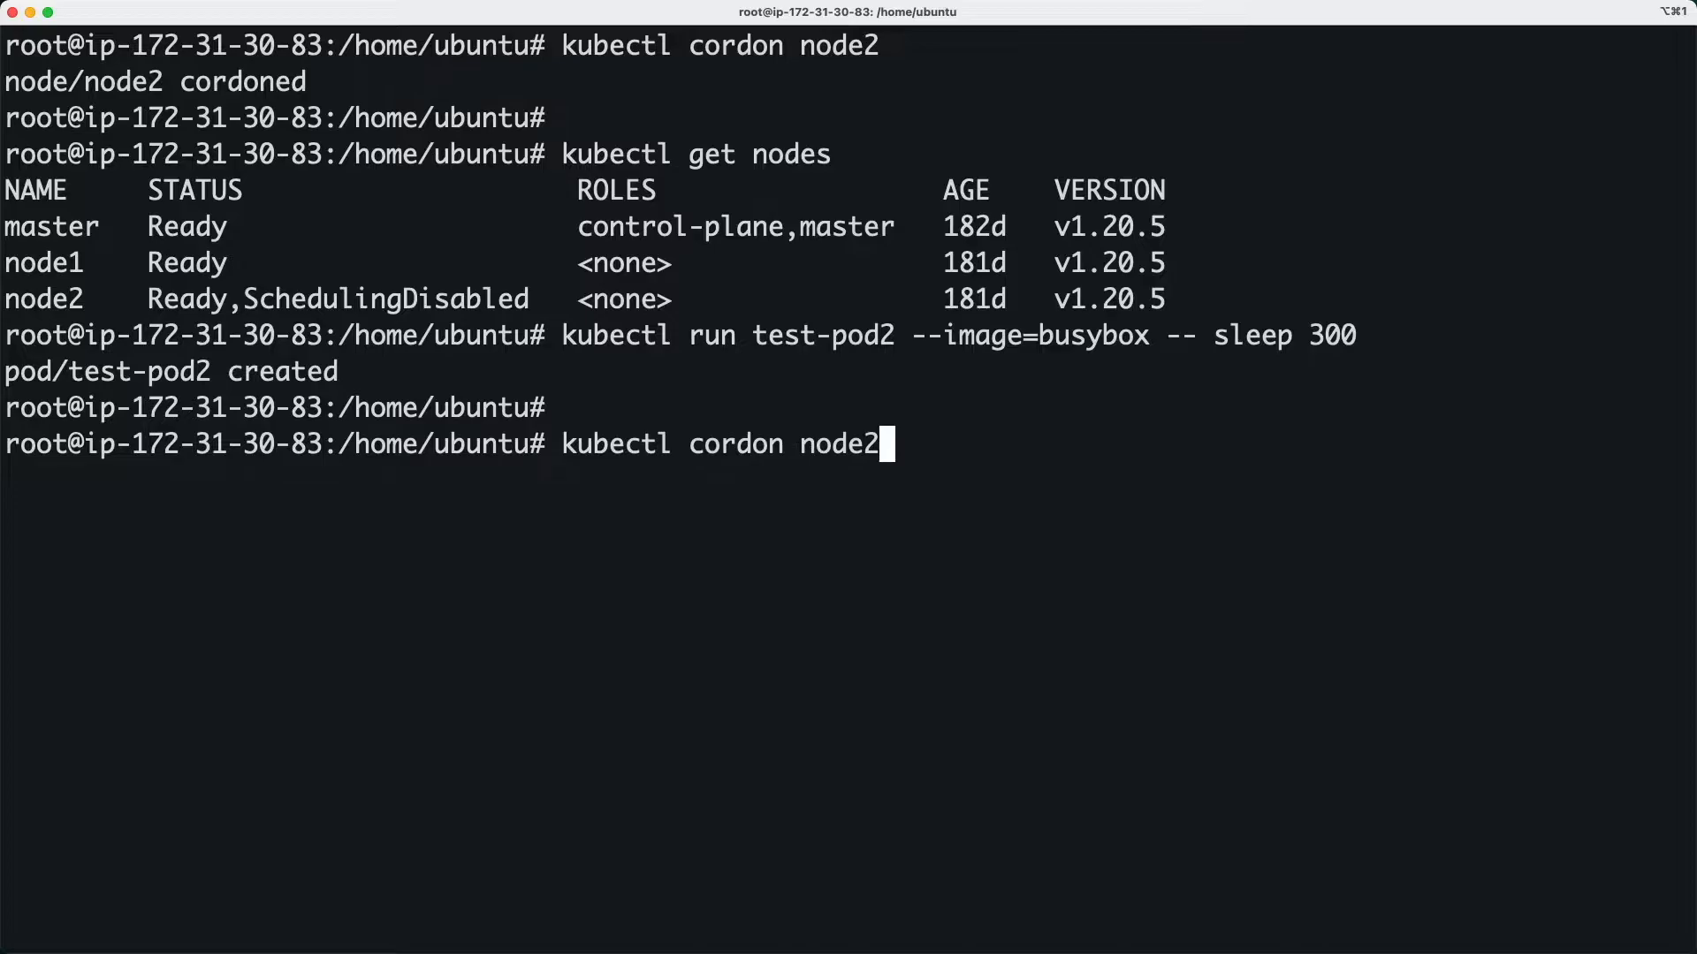
text(get nod)
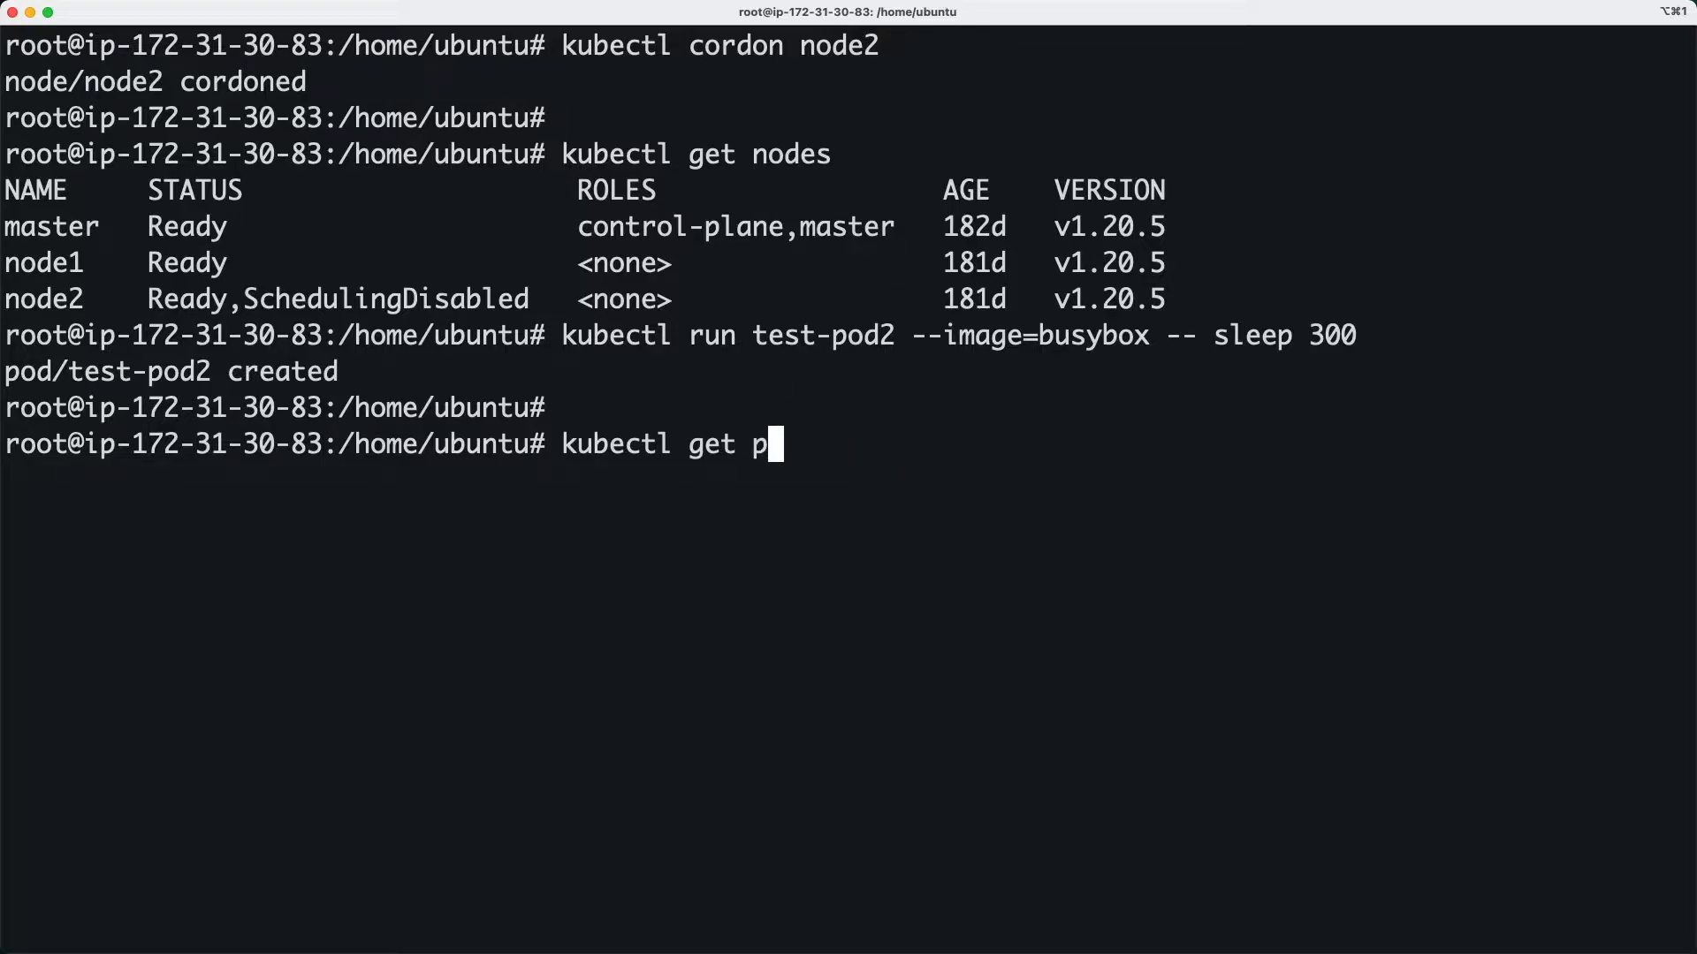
text(ods -A)
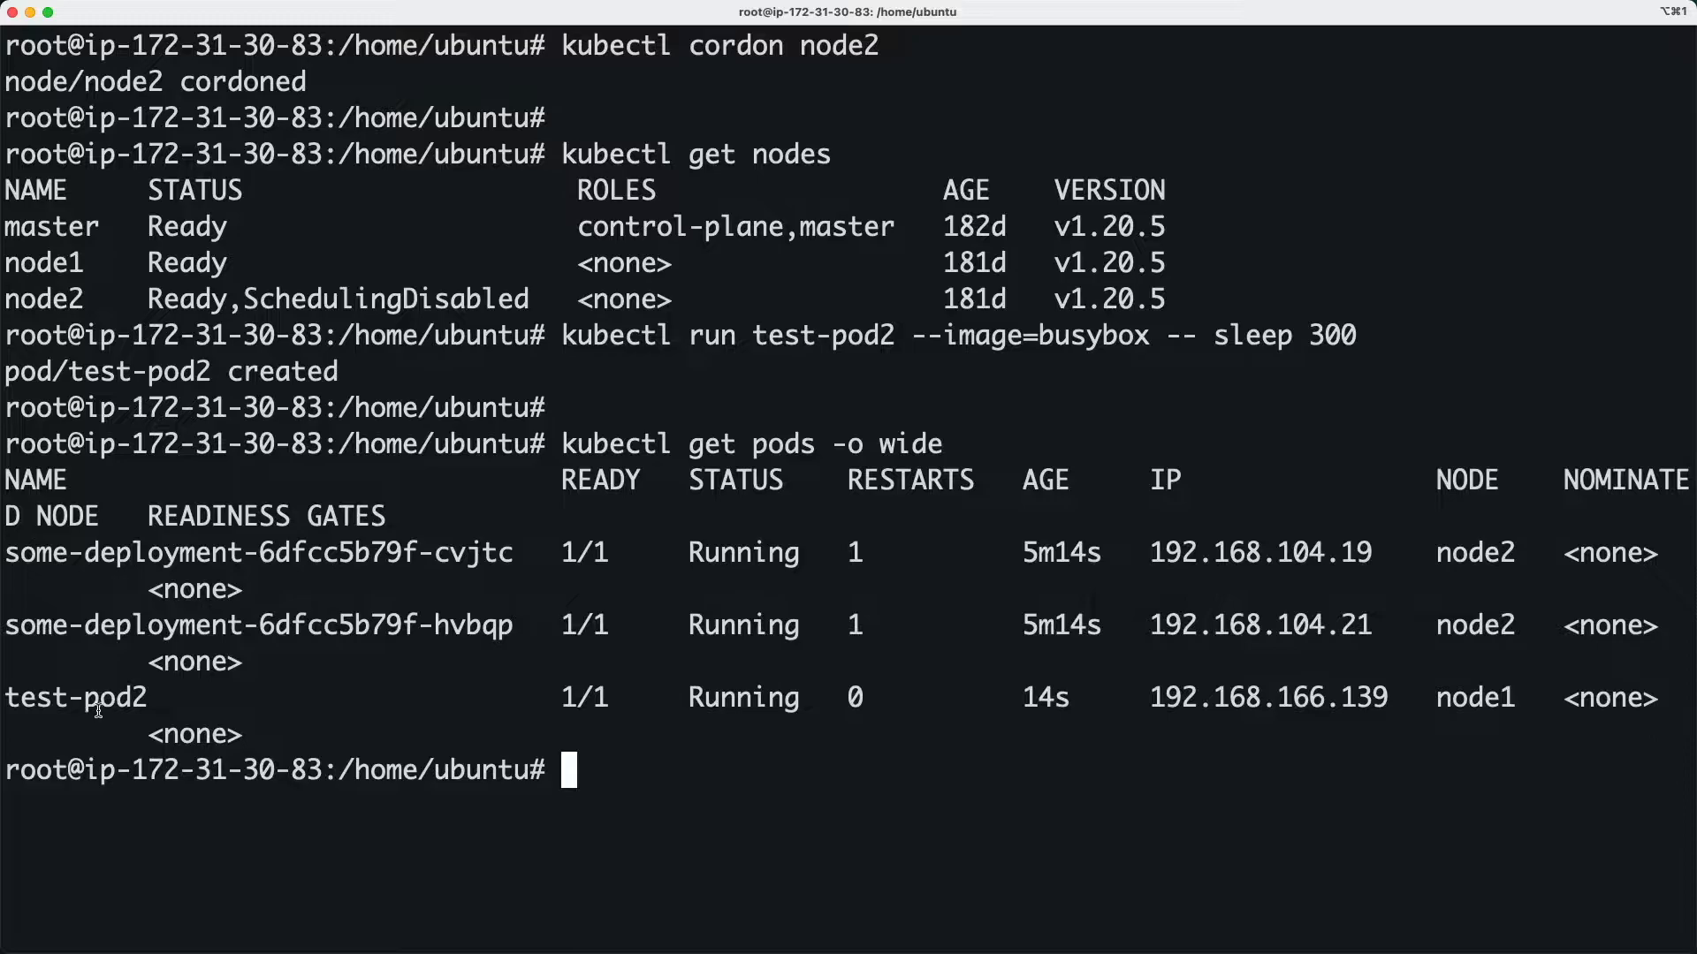
double_click(75, 696)
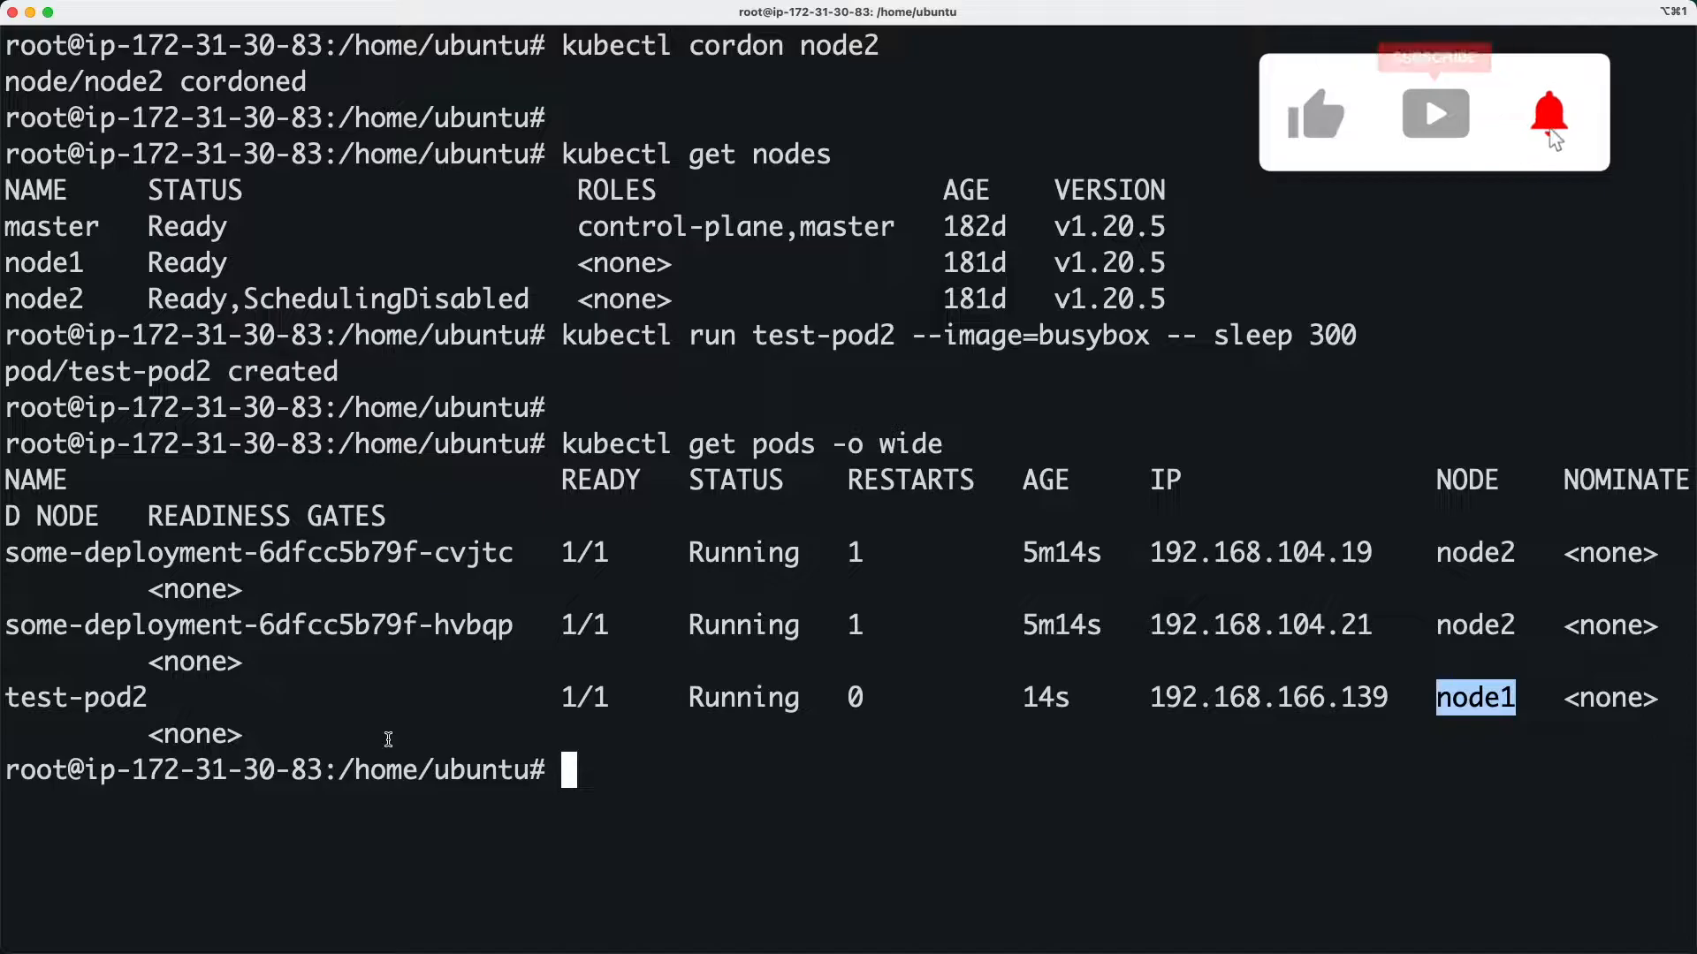
triple_click(76, 696)
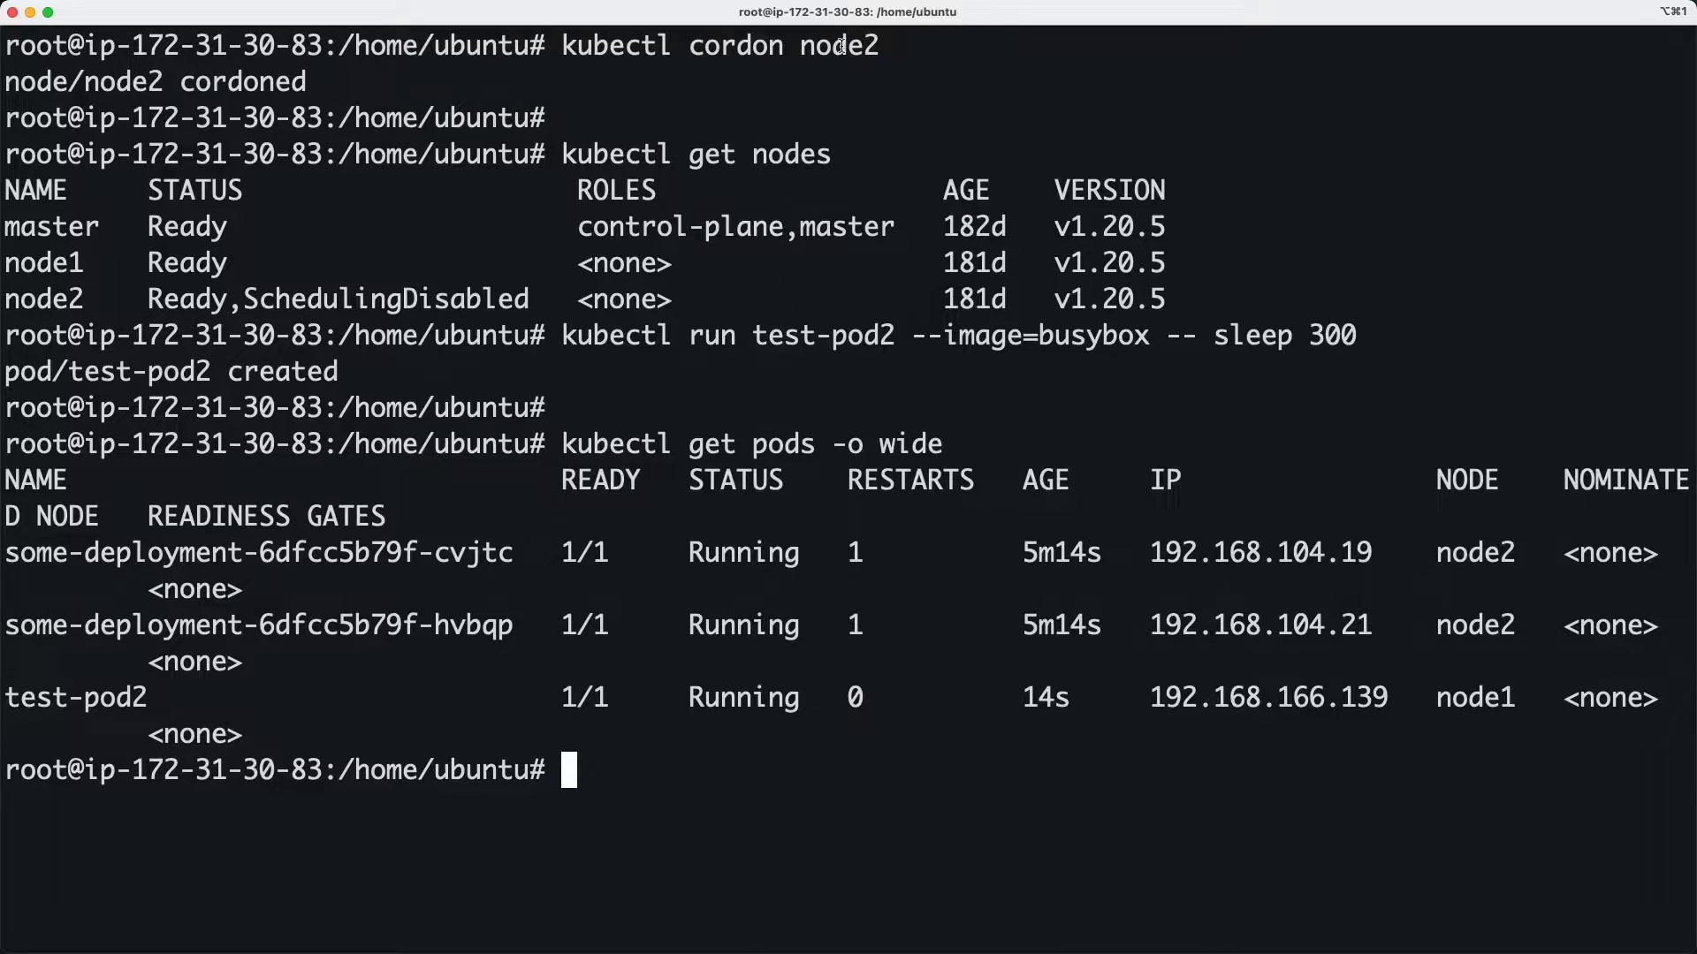
Review the terminal output, highlighting the wide pod listing across the window
double_click(735, 46)
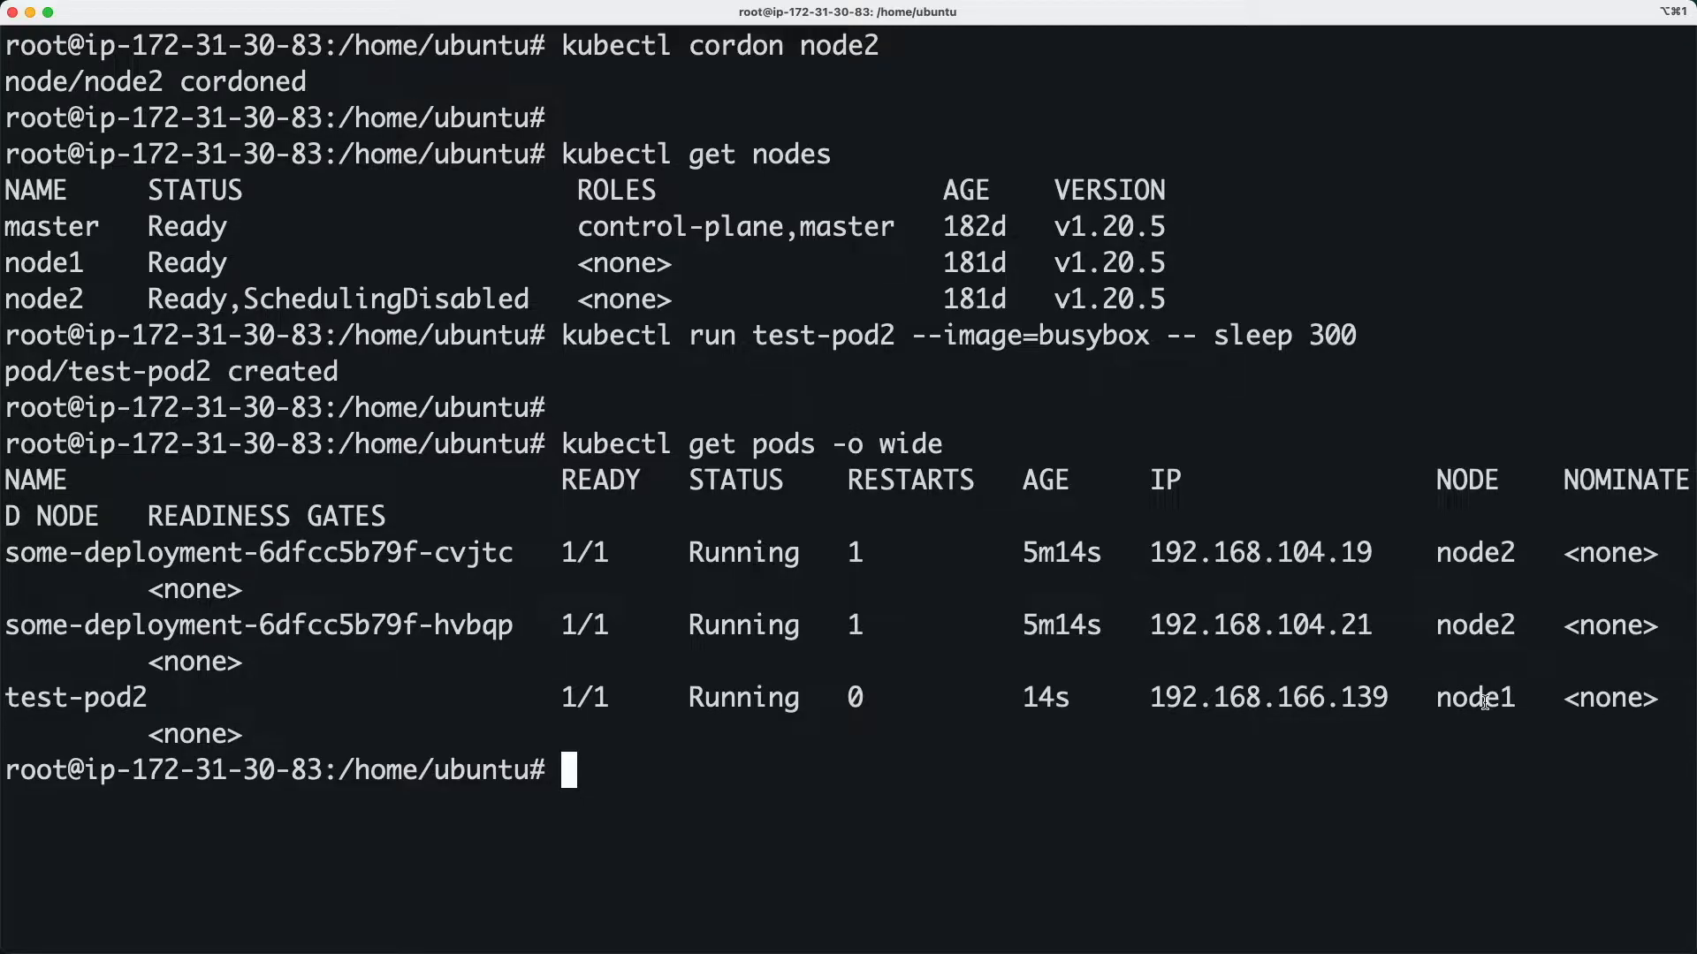
mouse_move(1416, 775)
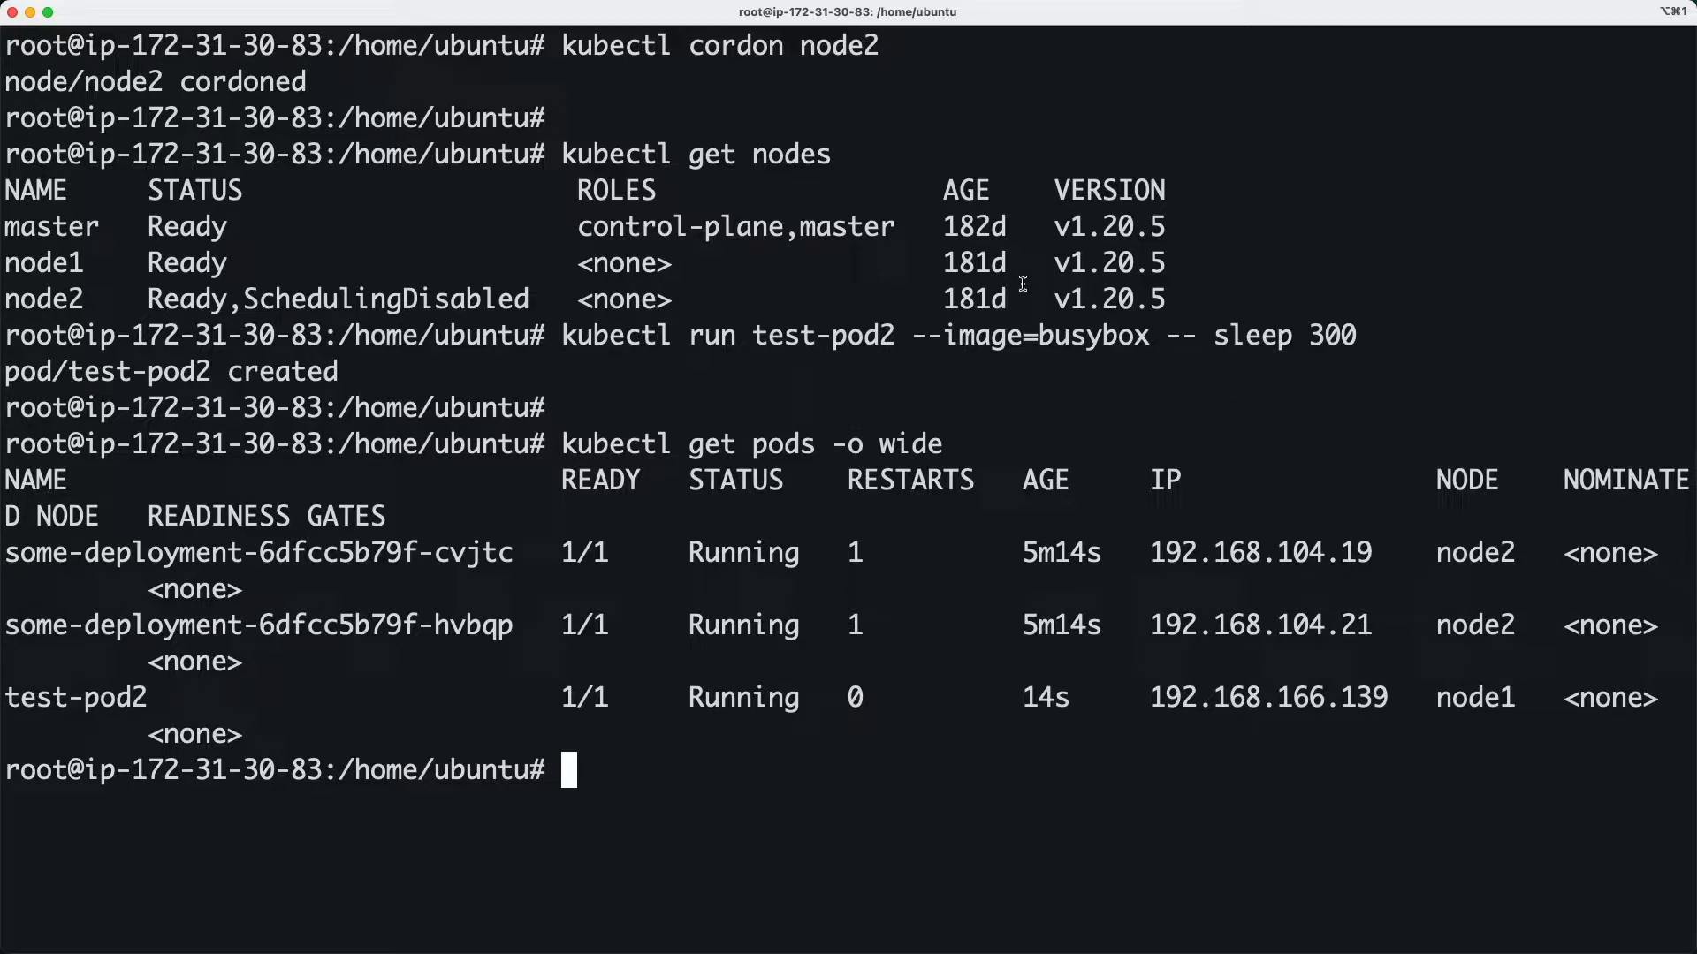
double_click(836, 46)
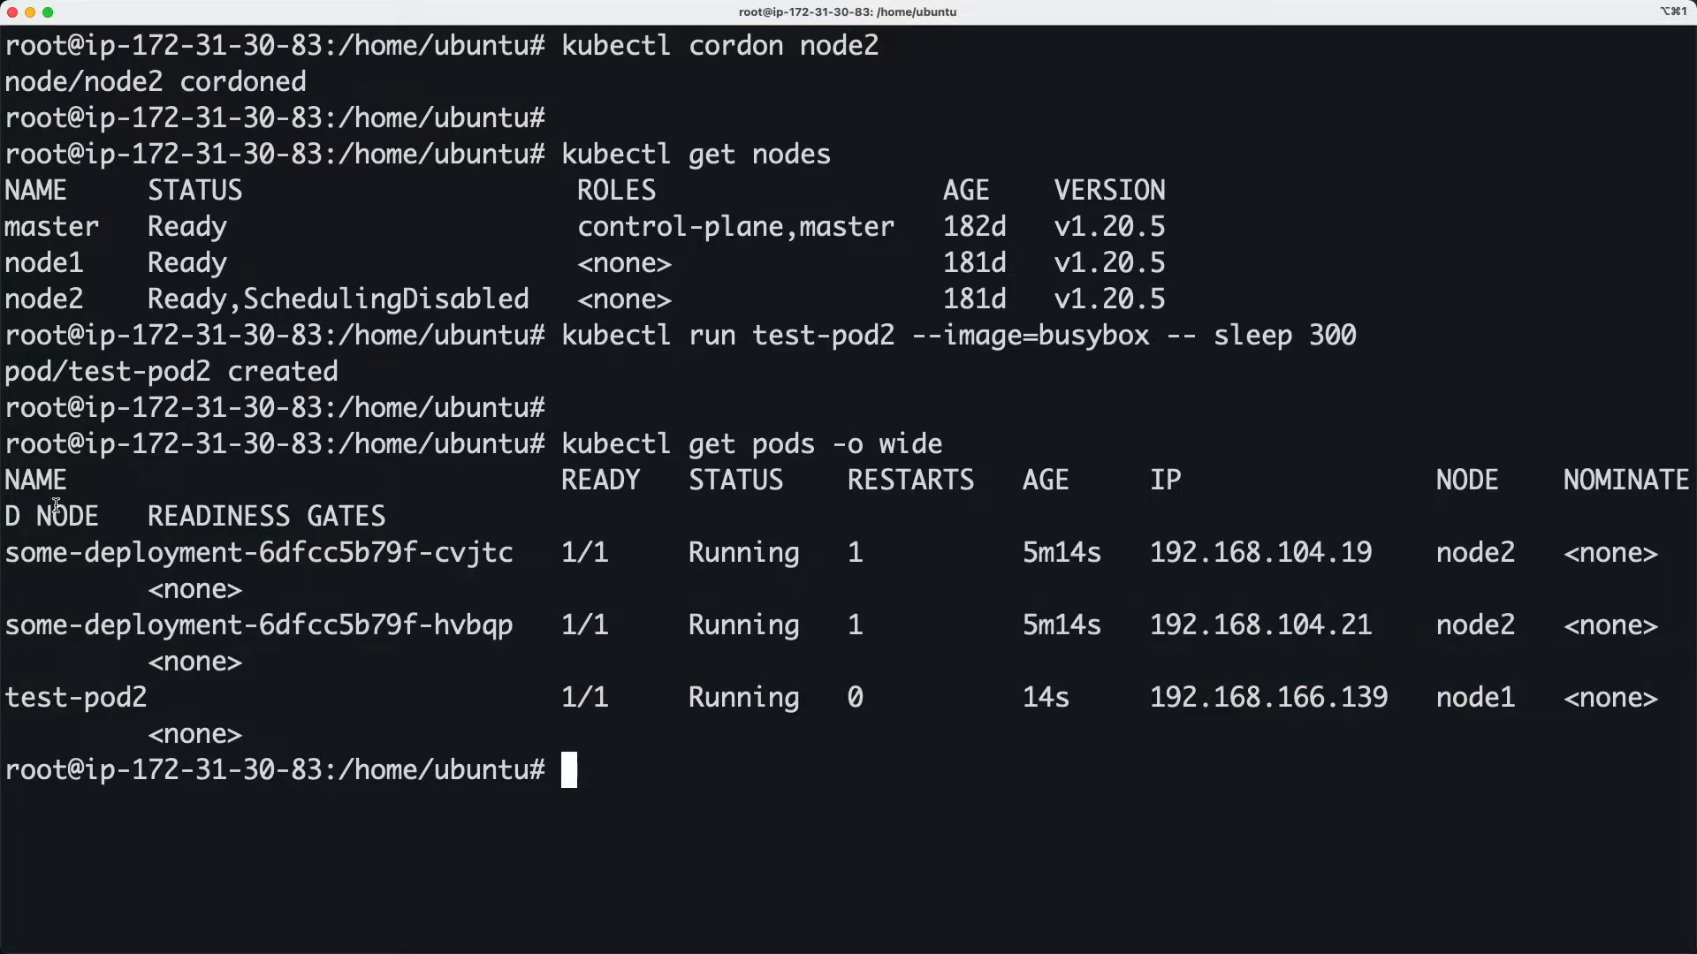
drag(11, 479, 1696, 662)
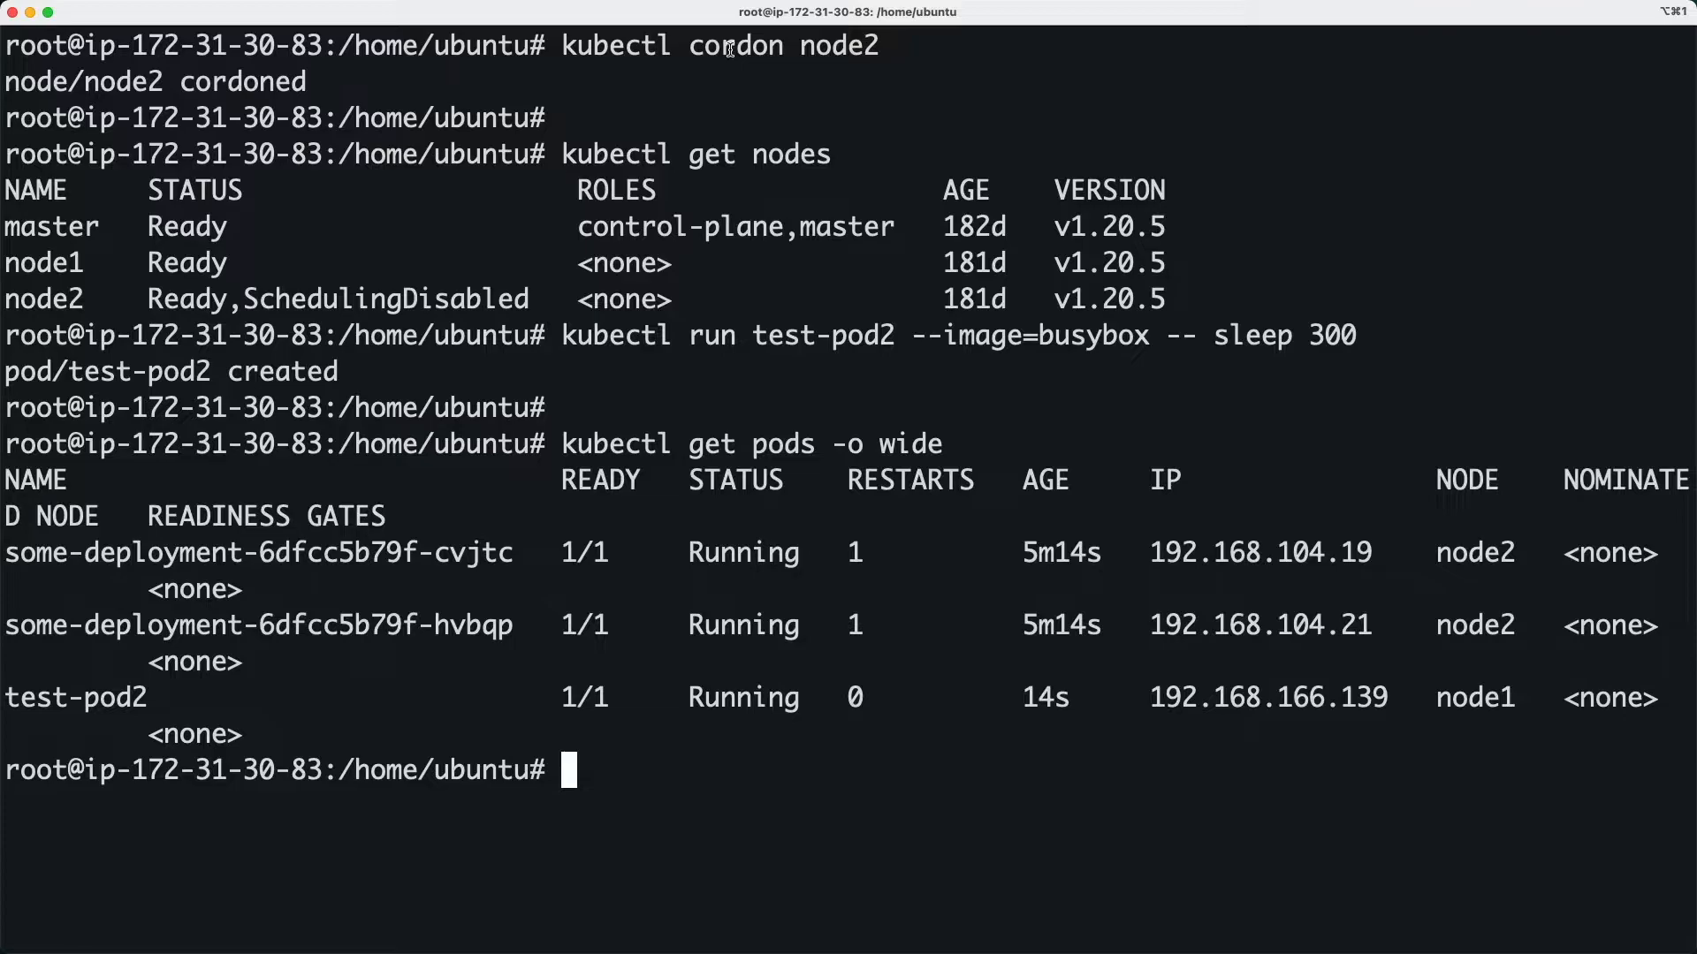
double_click(734, 46)
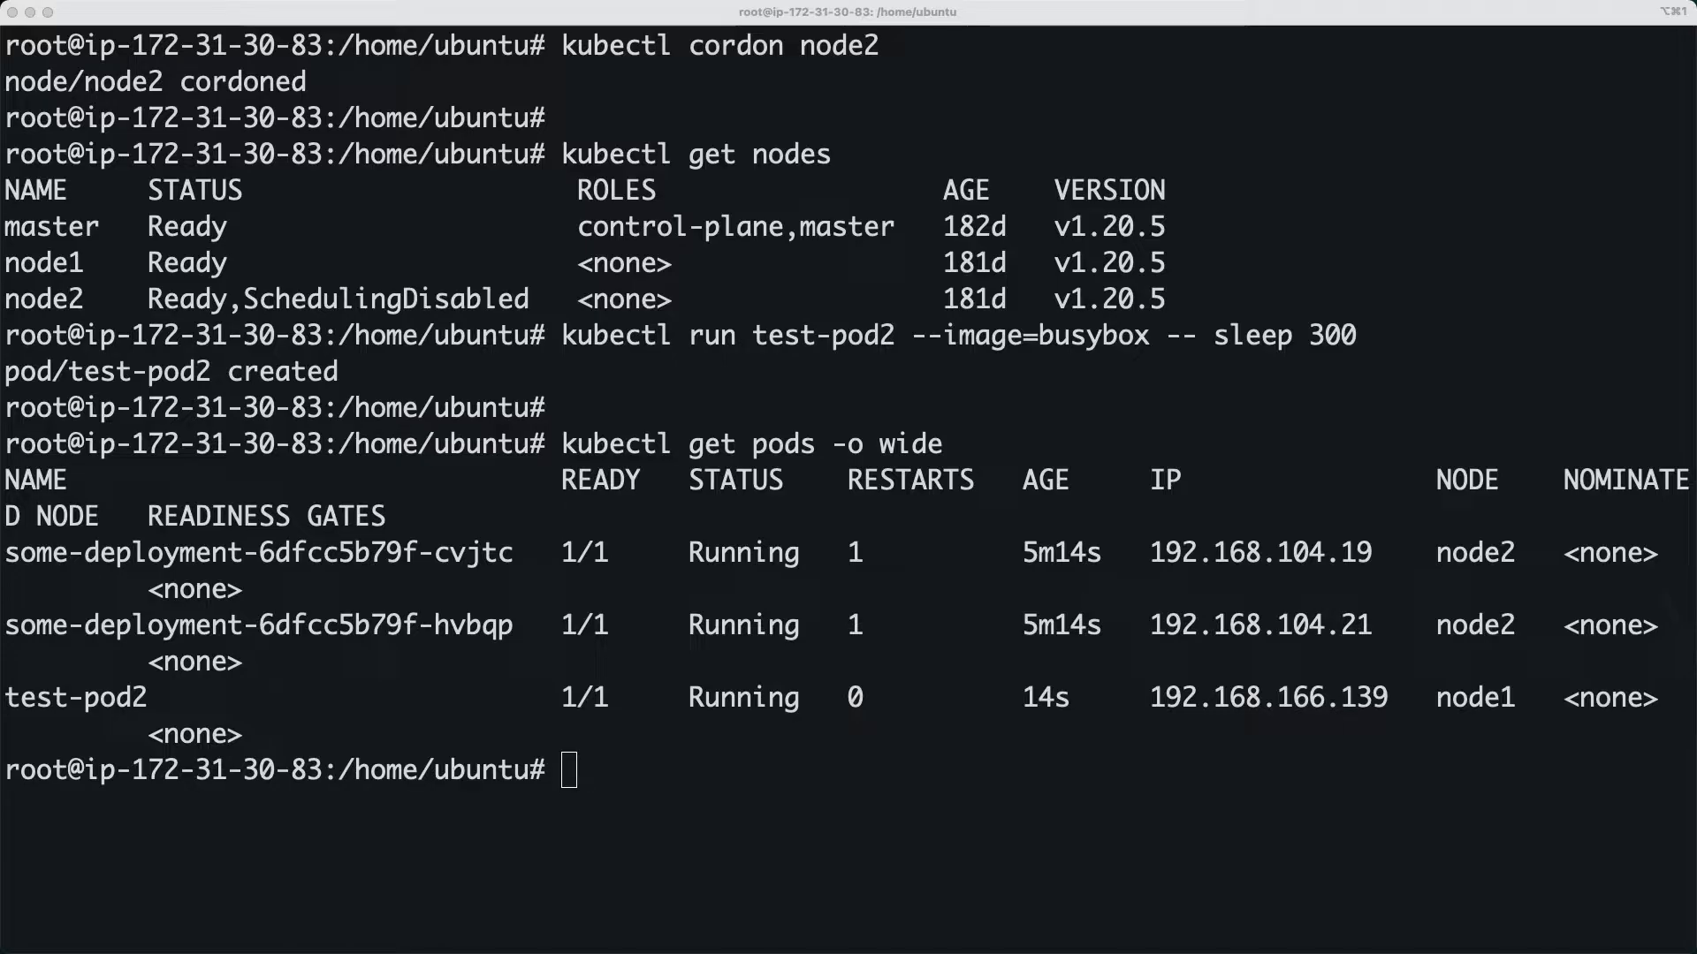
Delete test-pod2, uncordon node2 and confirm all three nodes report plain Ready
text(kubectl delete pod test-pod2)
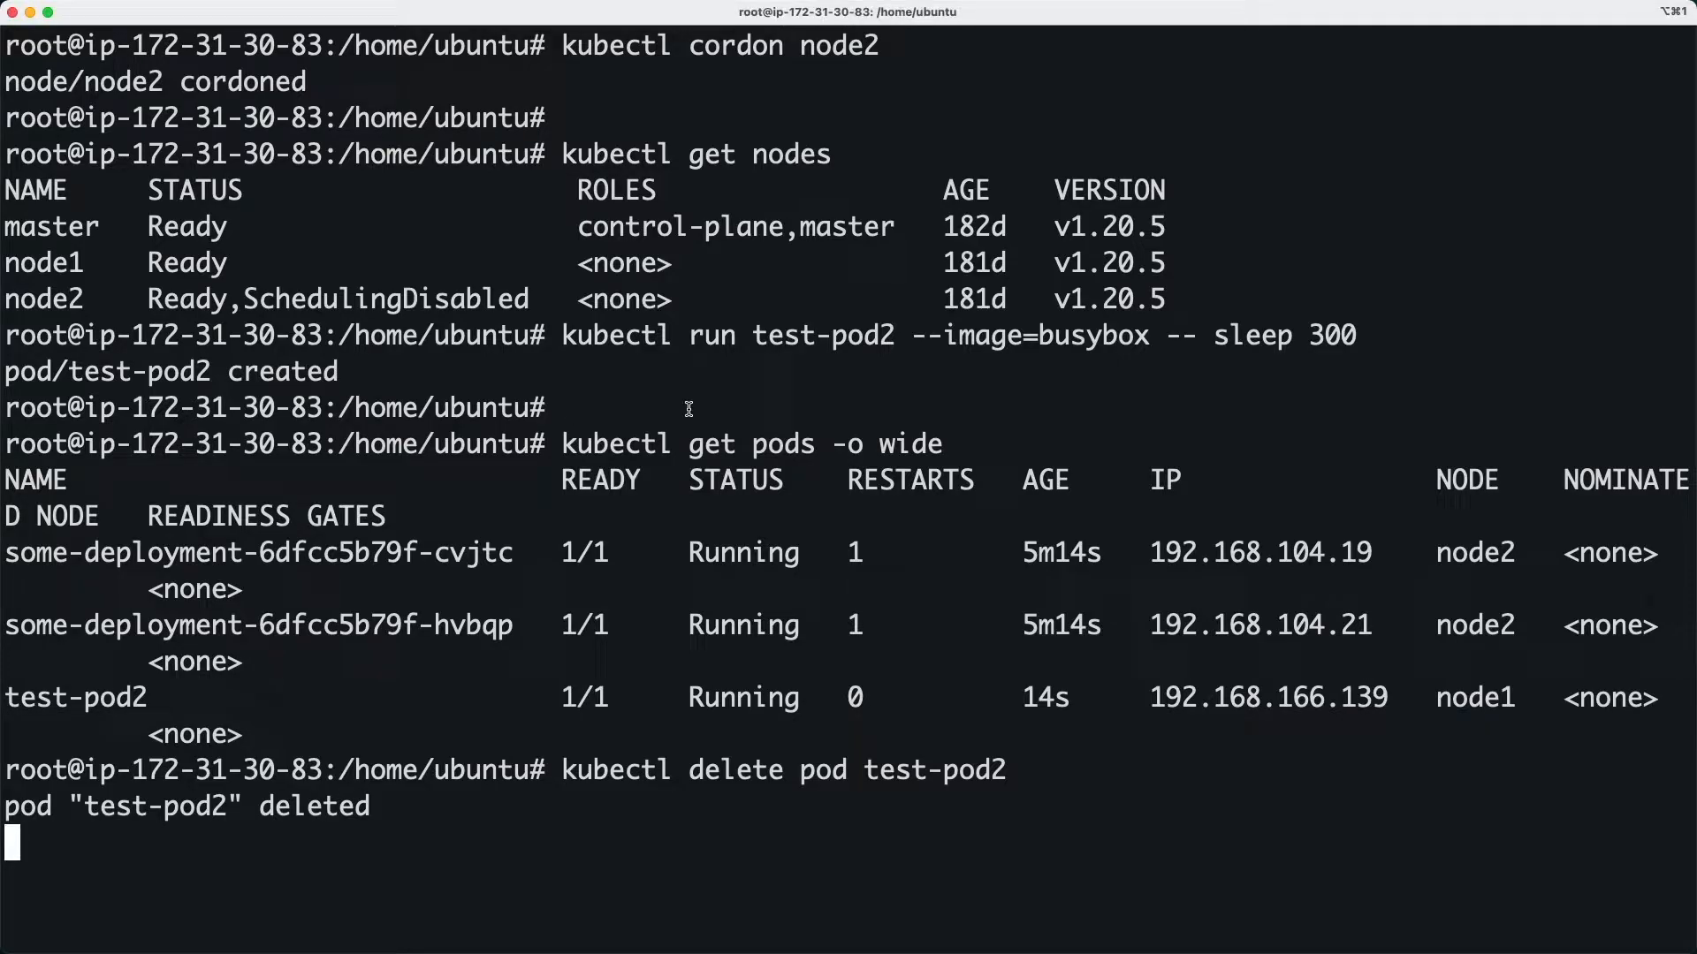
text(kubectl uncordon node2)
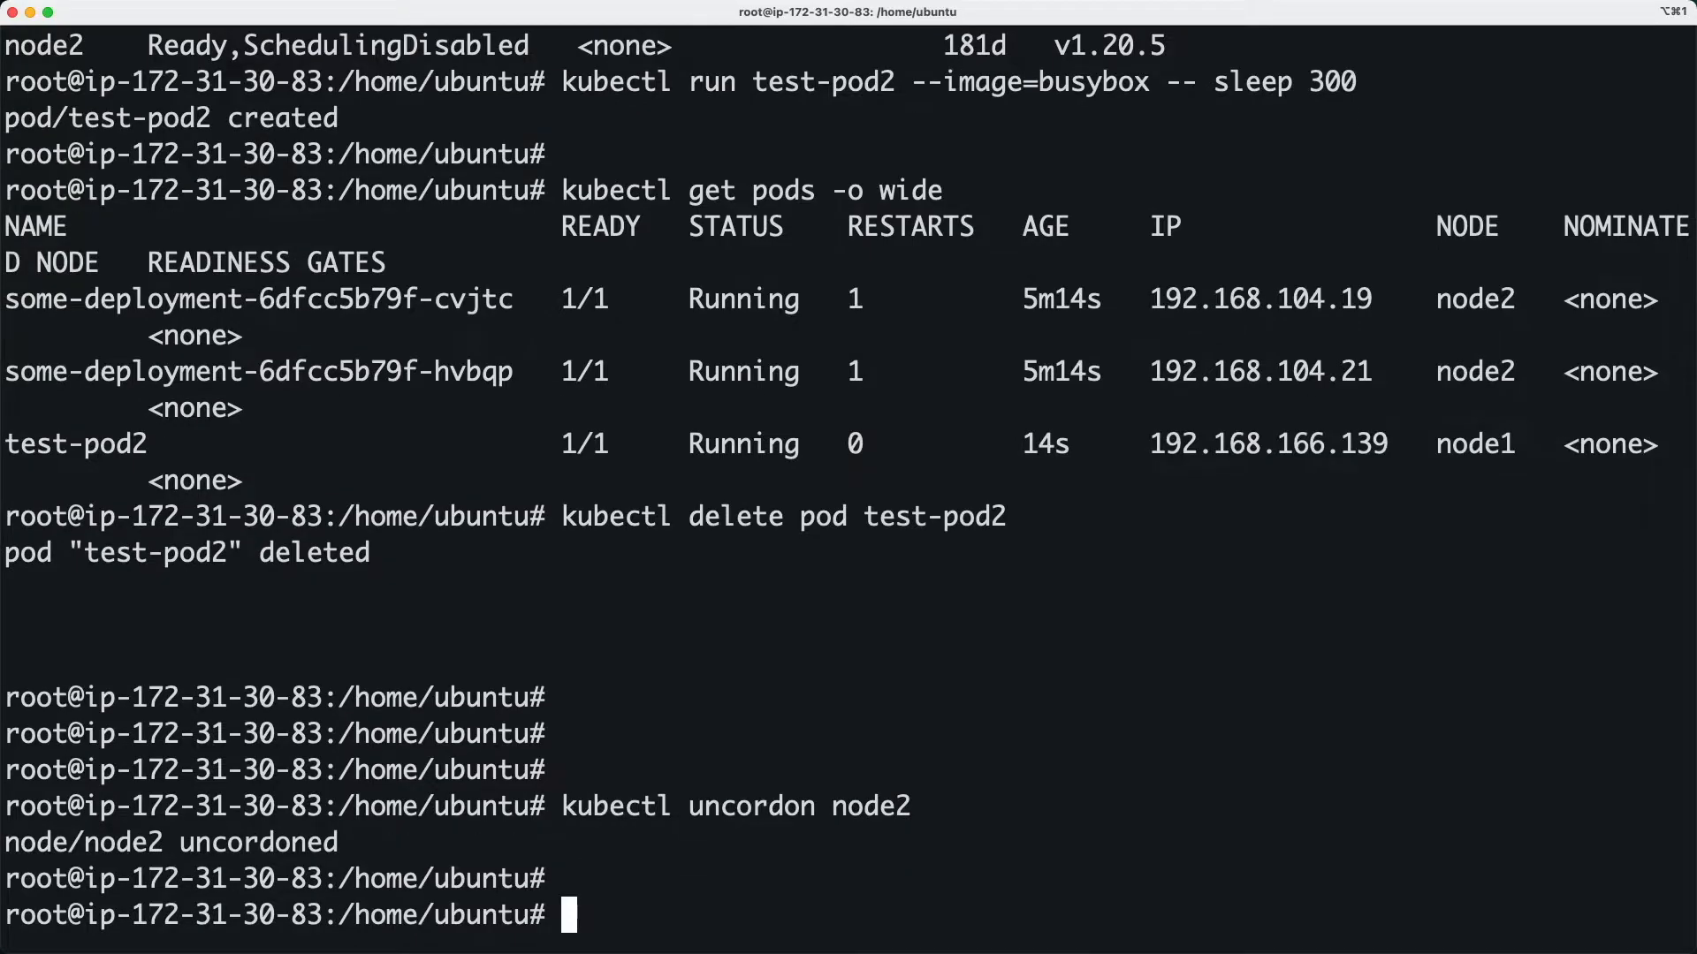
text(kubectl g)
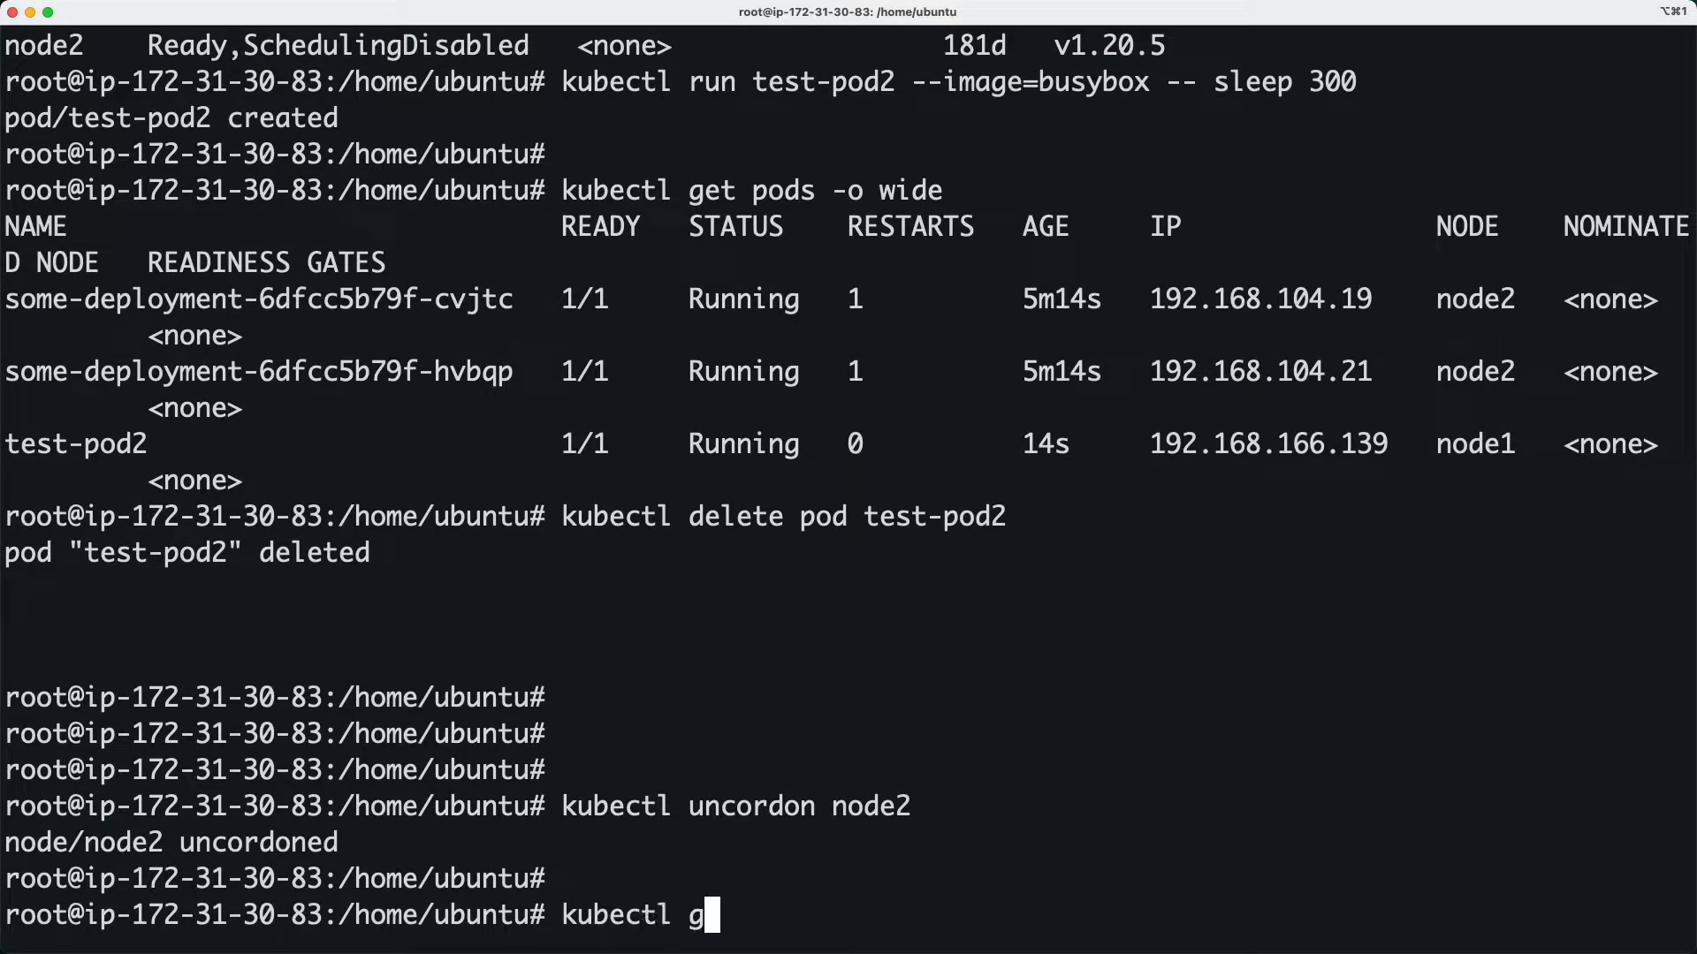
text(et nod)
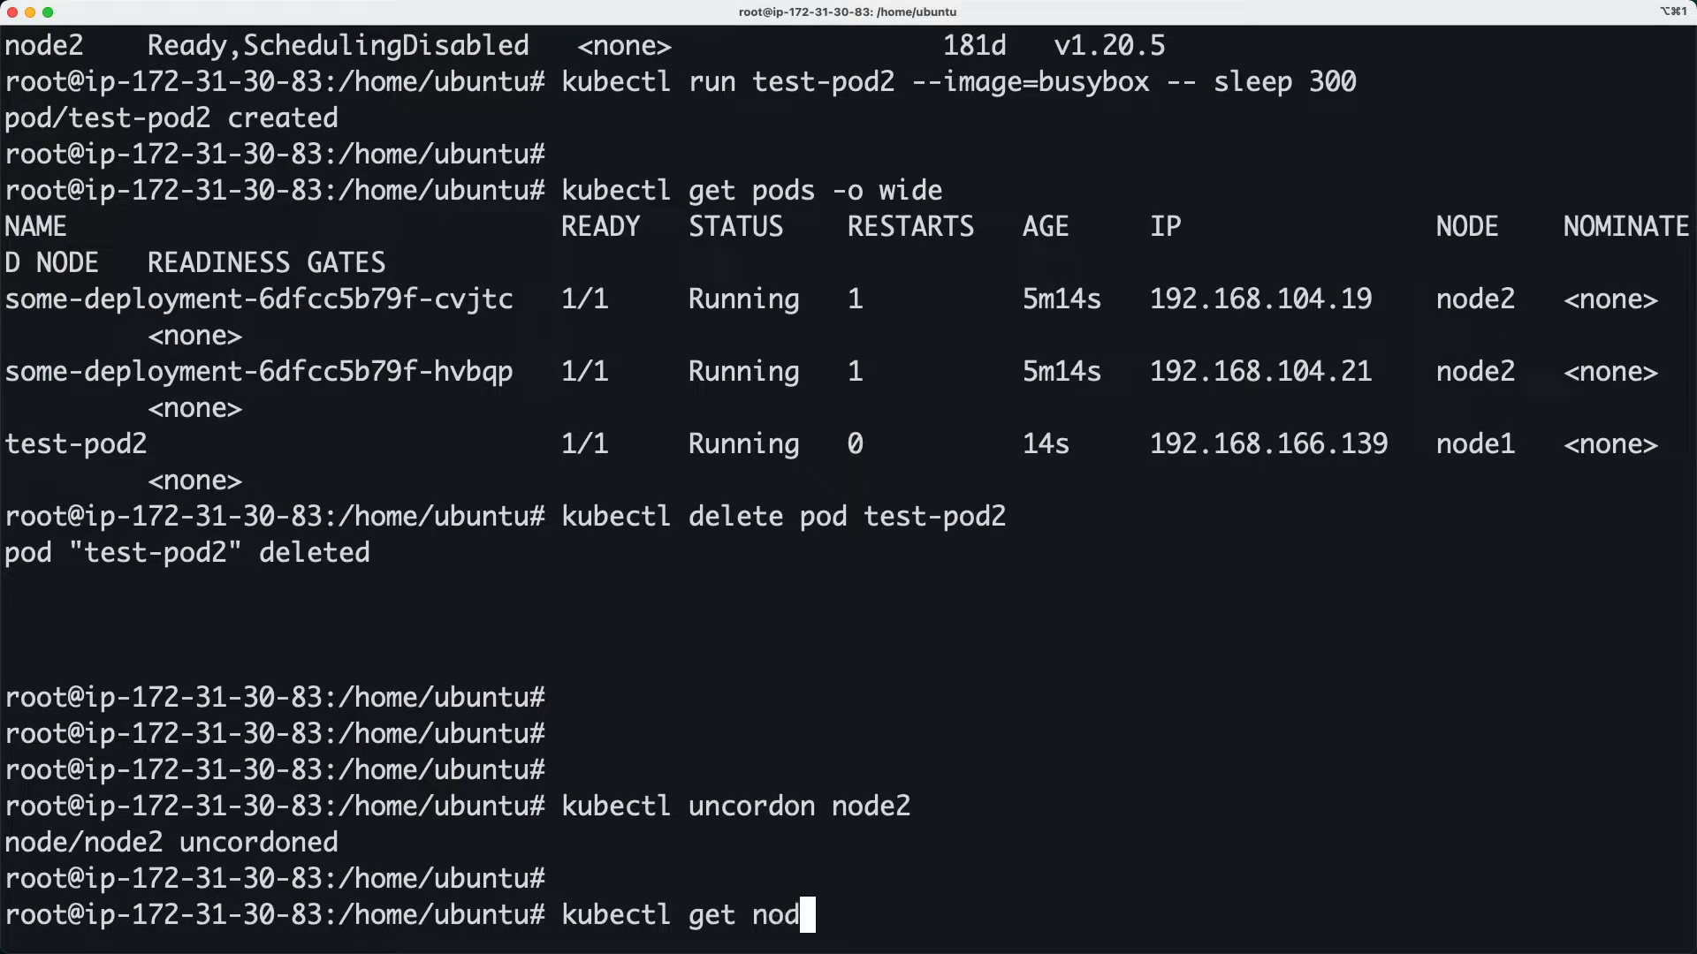
text(e)
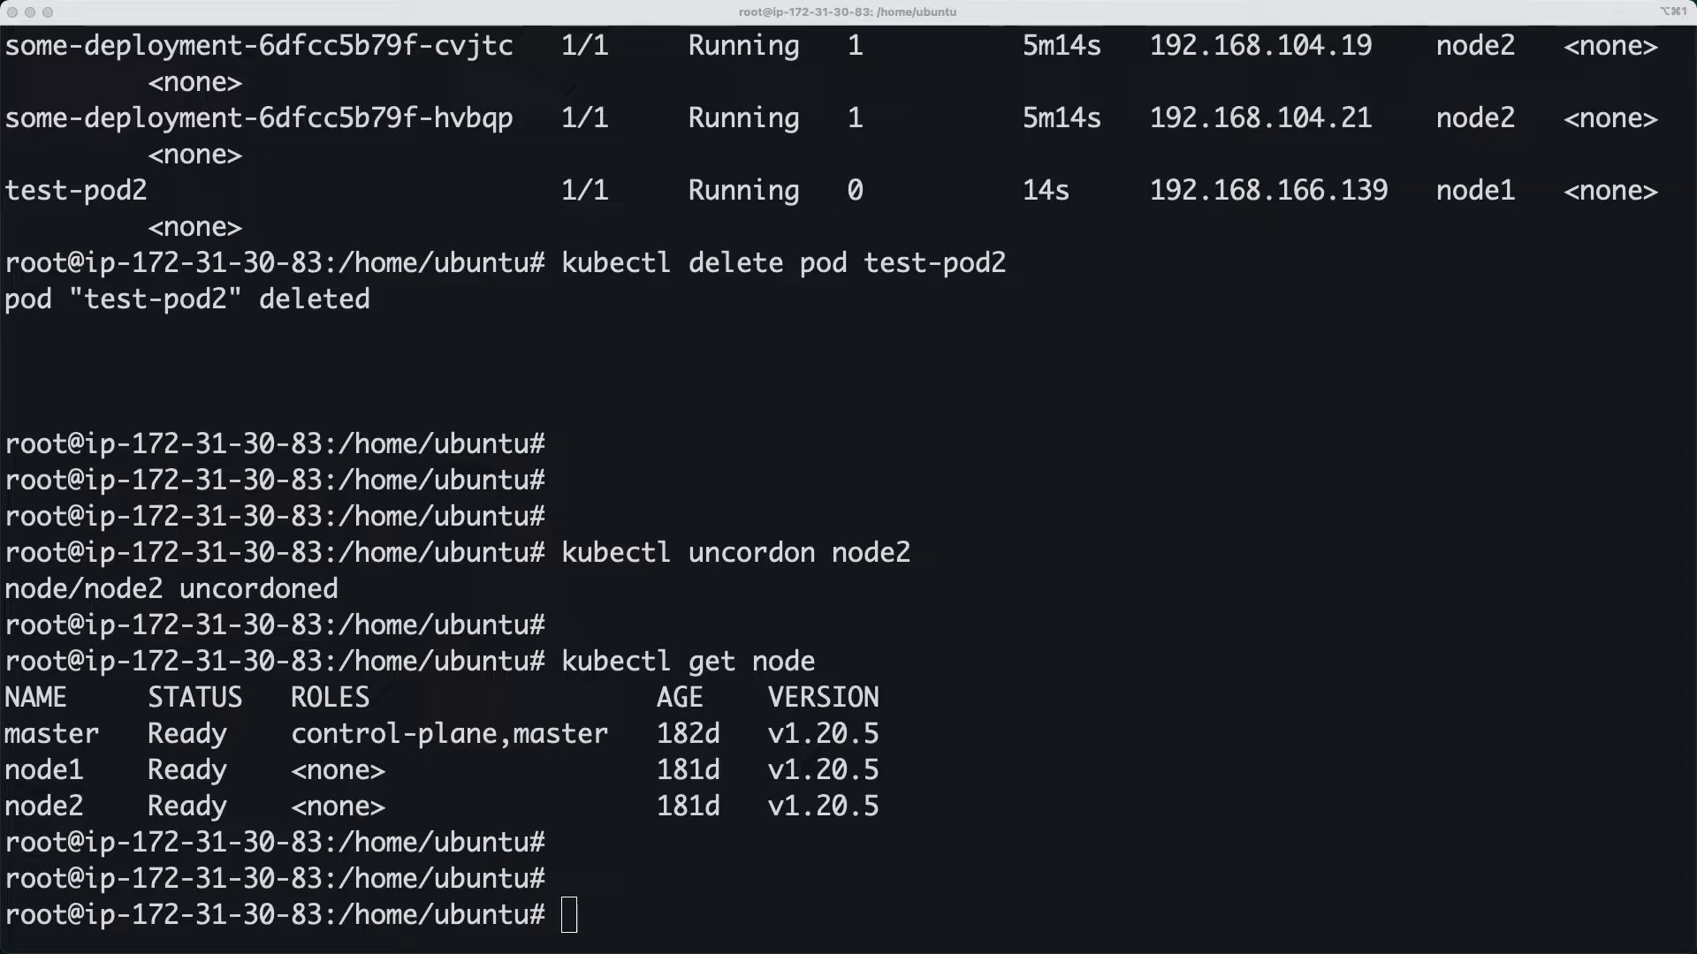
mouse_move(967, 553)
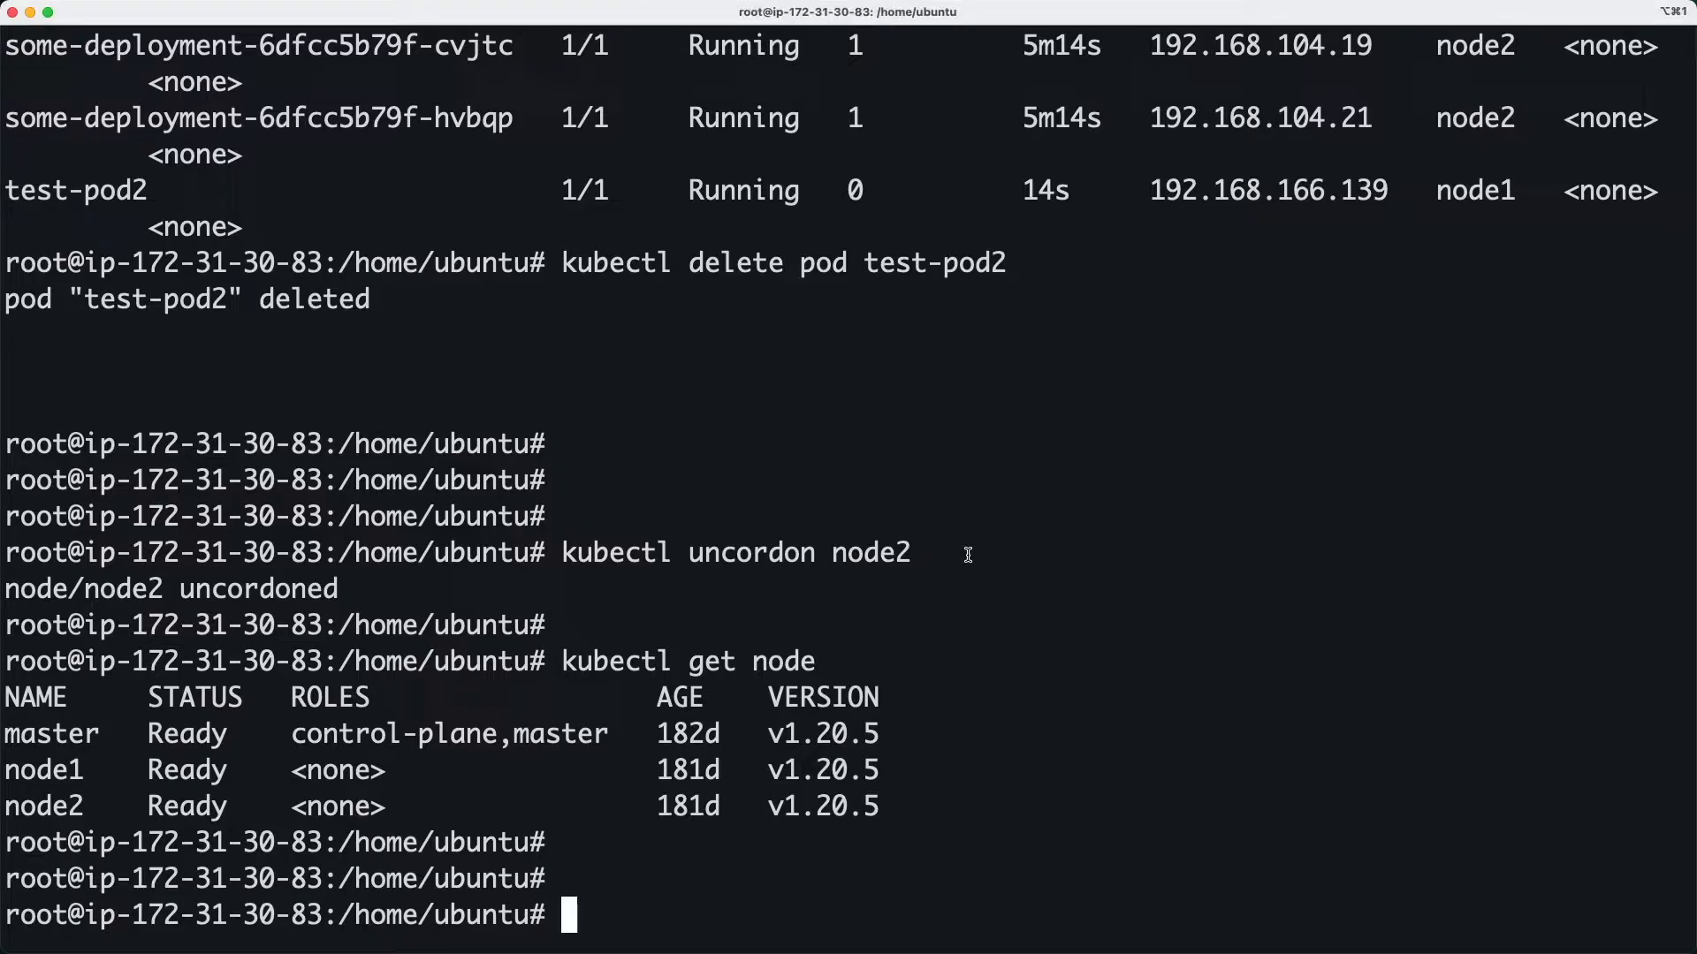
Create the five-replica busybox deployment test-deploy running 'sleep 300'
text(kubectl create deploy test-deploy --image=busybox --replicas=5 -- sleep 300)
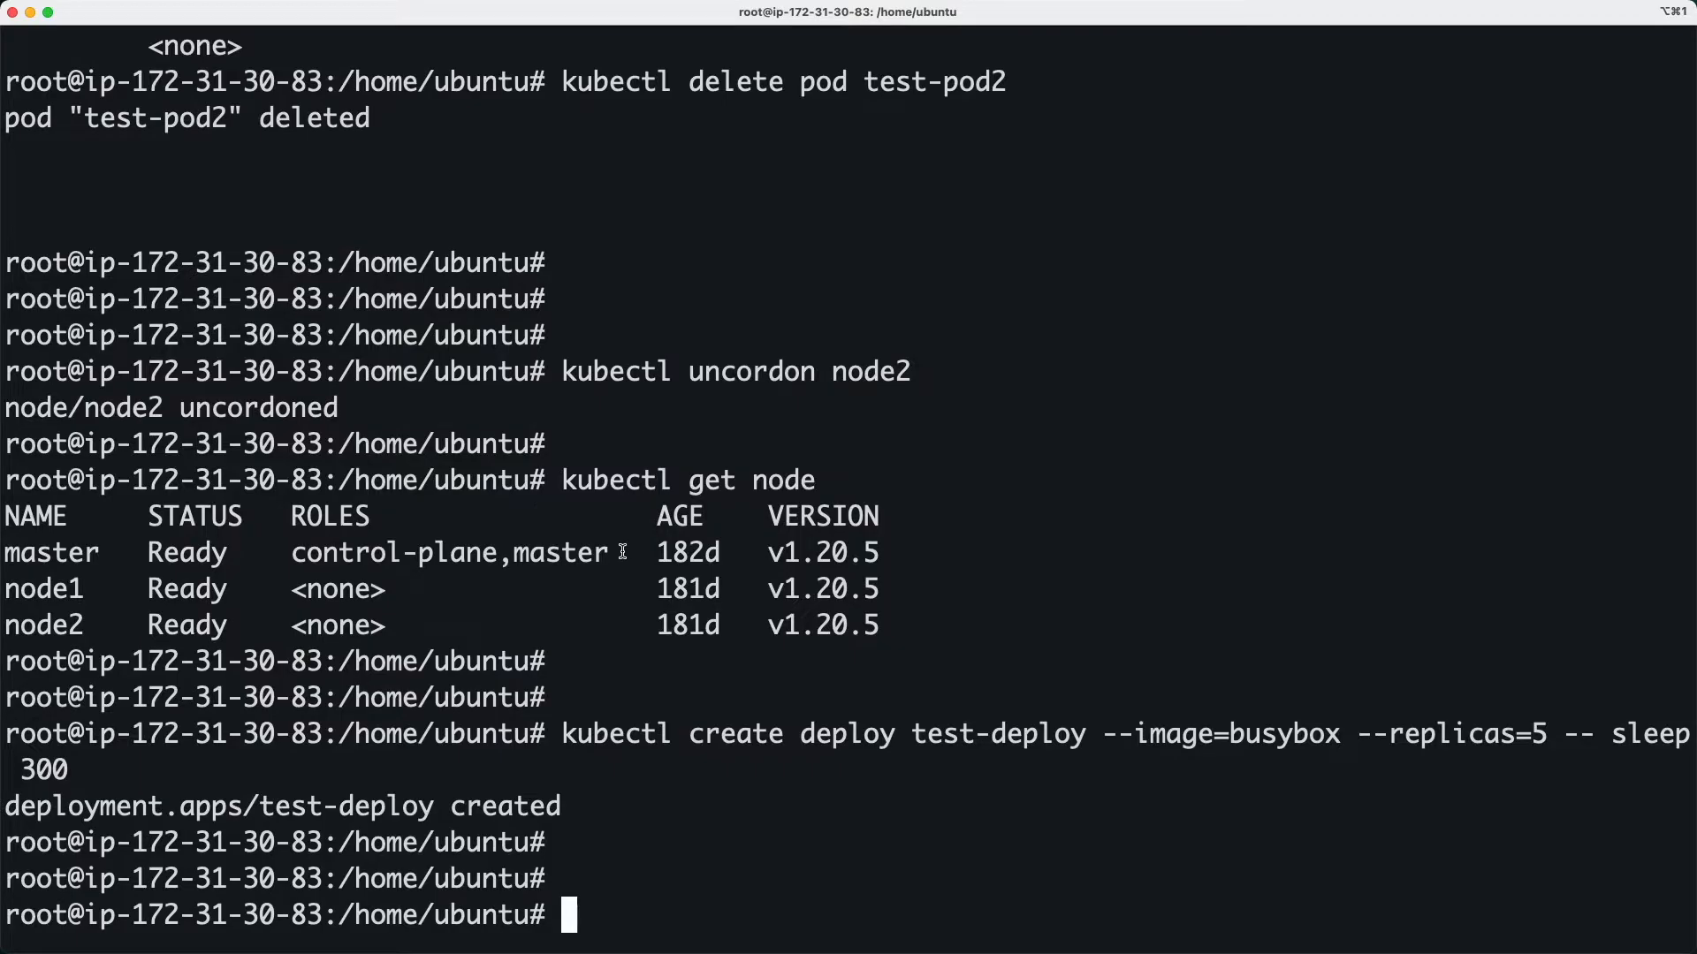
List pods wide and highlight the five test-deploy pods, four on node1 and one on node2
text(kubectl get pods -o wide)
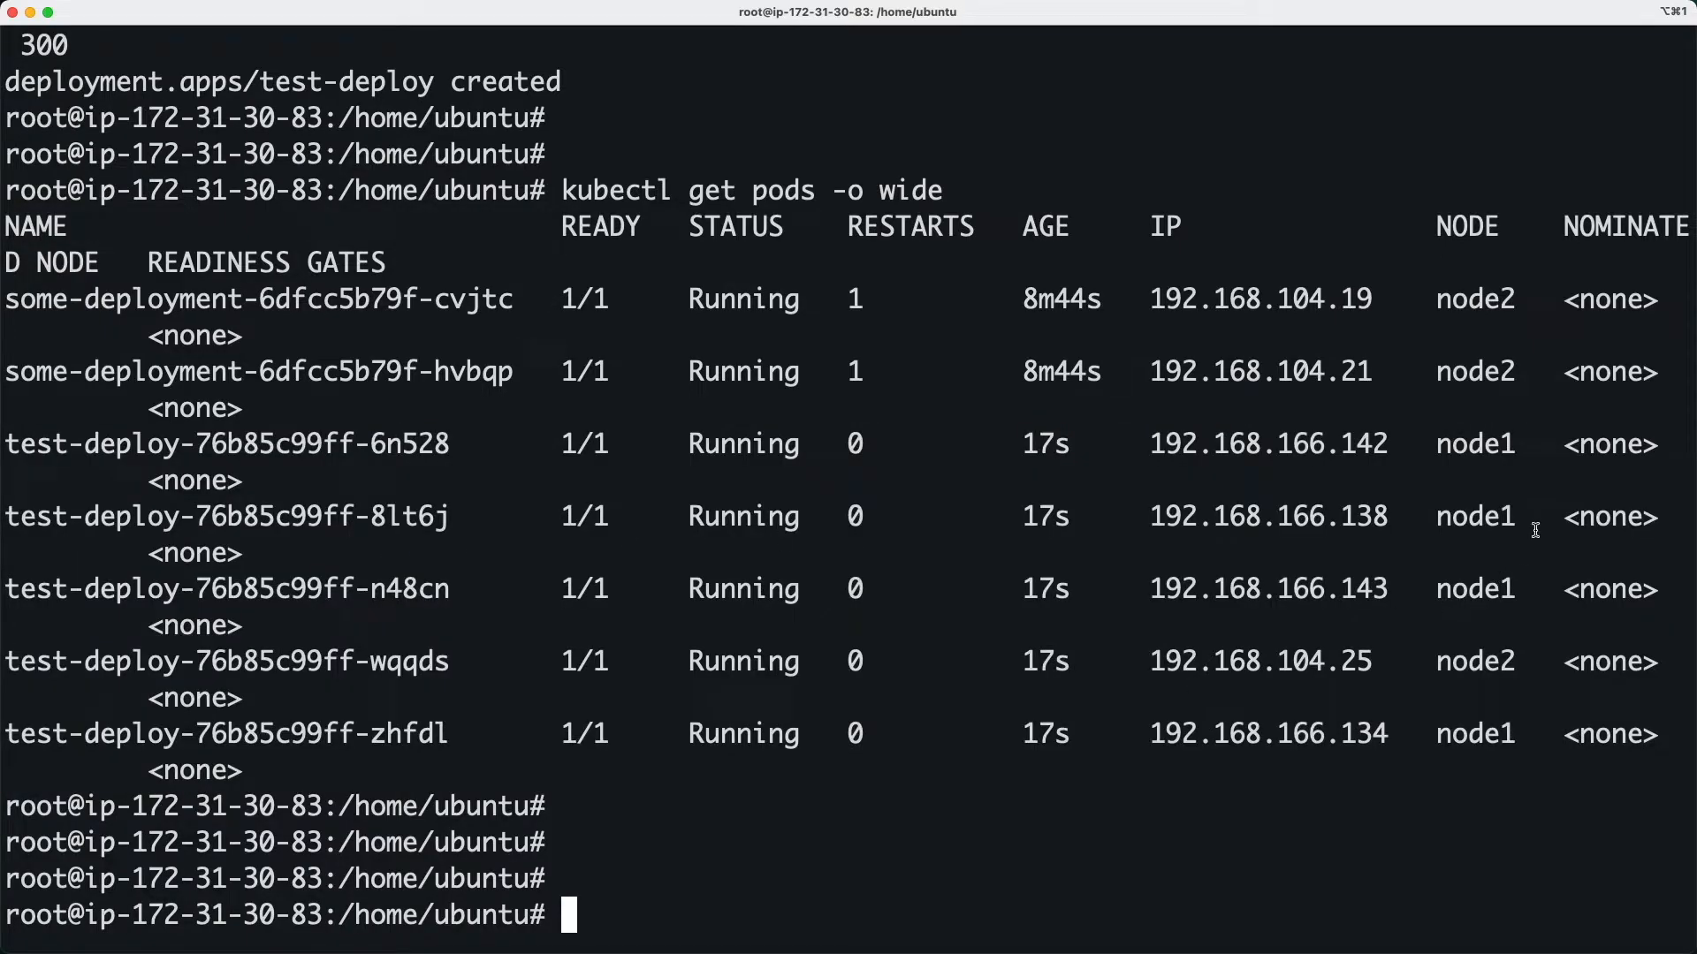
drag(1438, 443, 1645, 746)
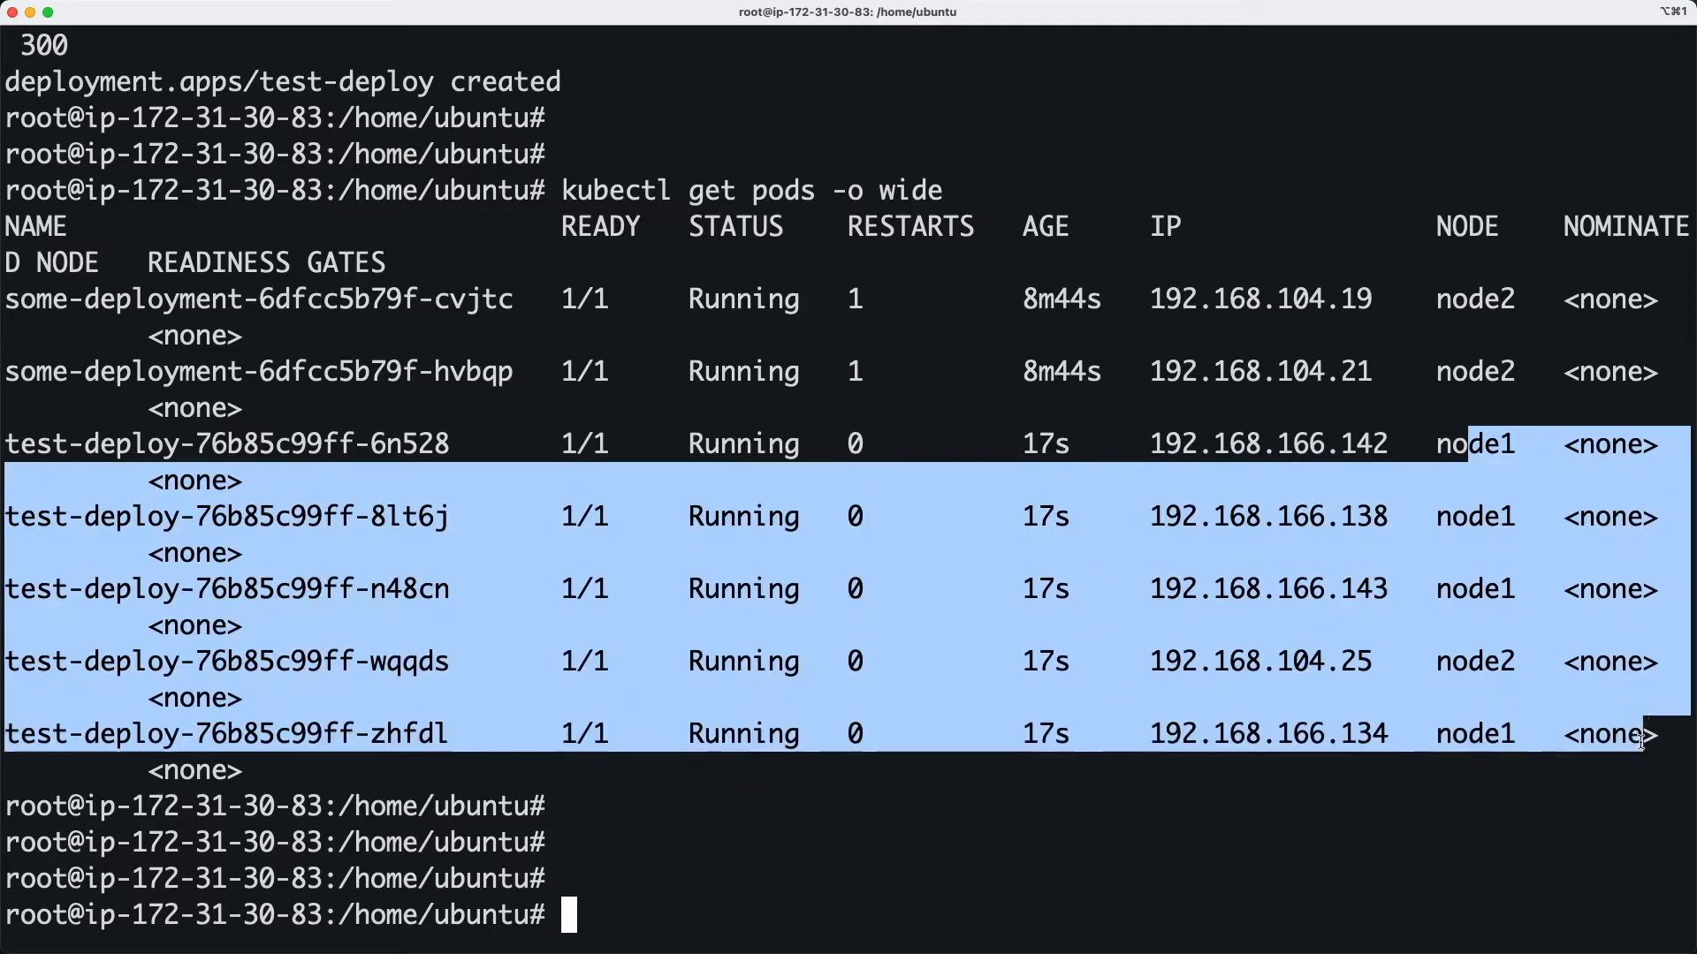
double_click(1472, 661)
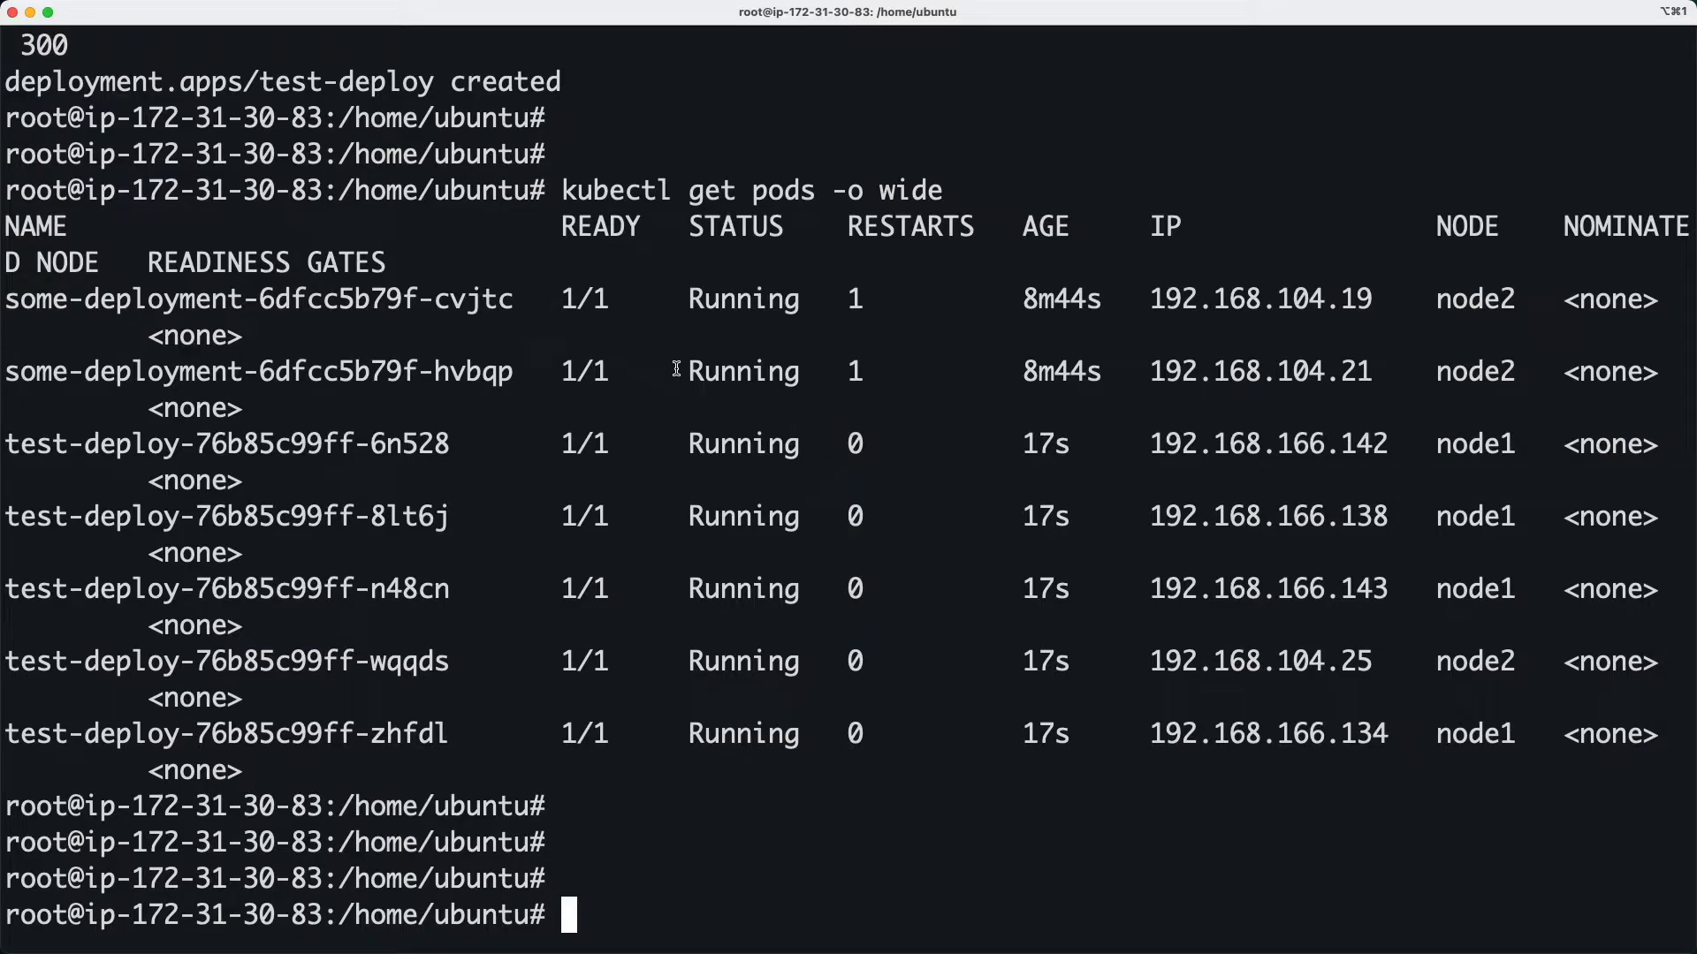
Drain node1, rerunning with --ignore-daemonsets to evict its four test-deploy pods
text(kubectl drain node1)
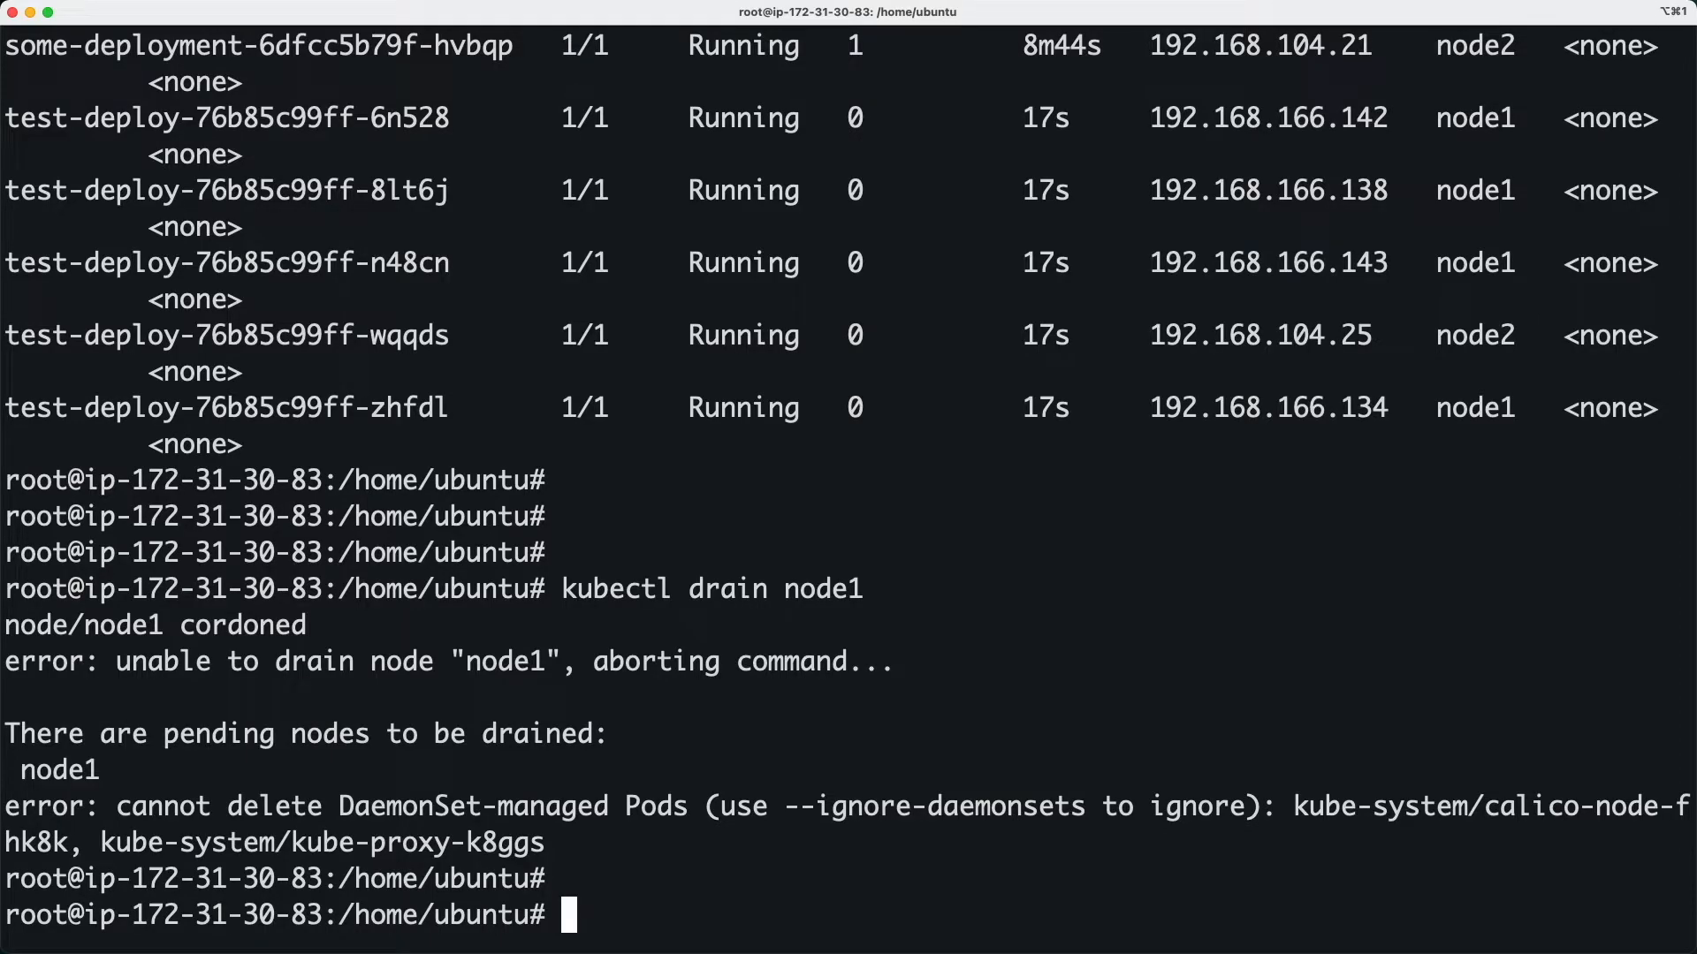
mouse_move(565, 837)
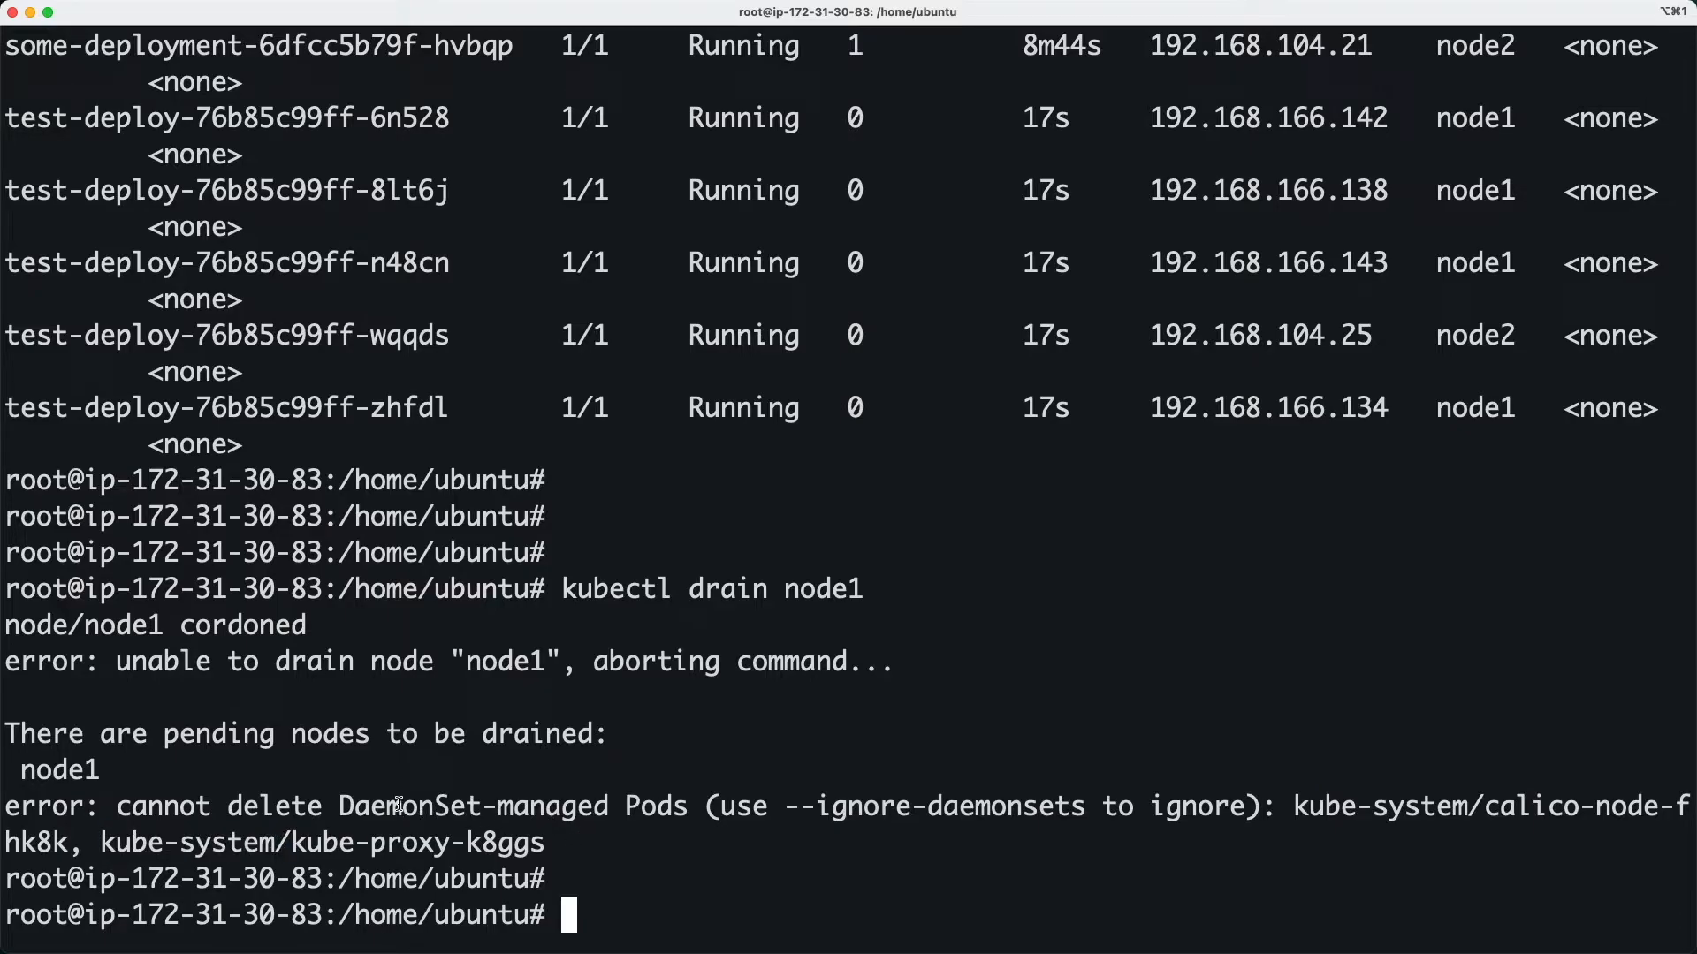
double_click(472, 806)
text(kubectl drain node1 --ignore-daemonsets)
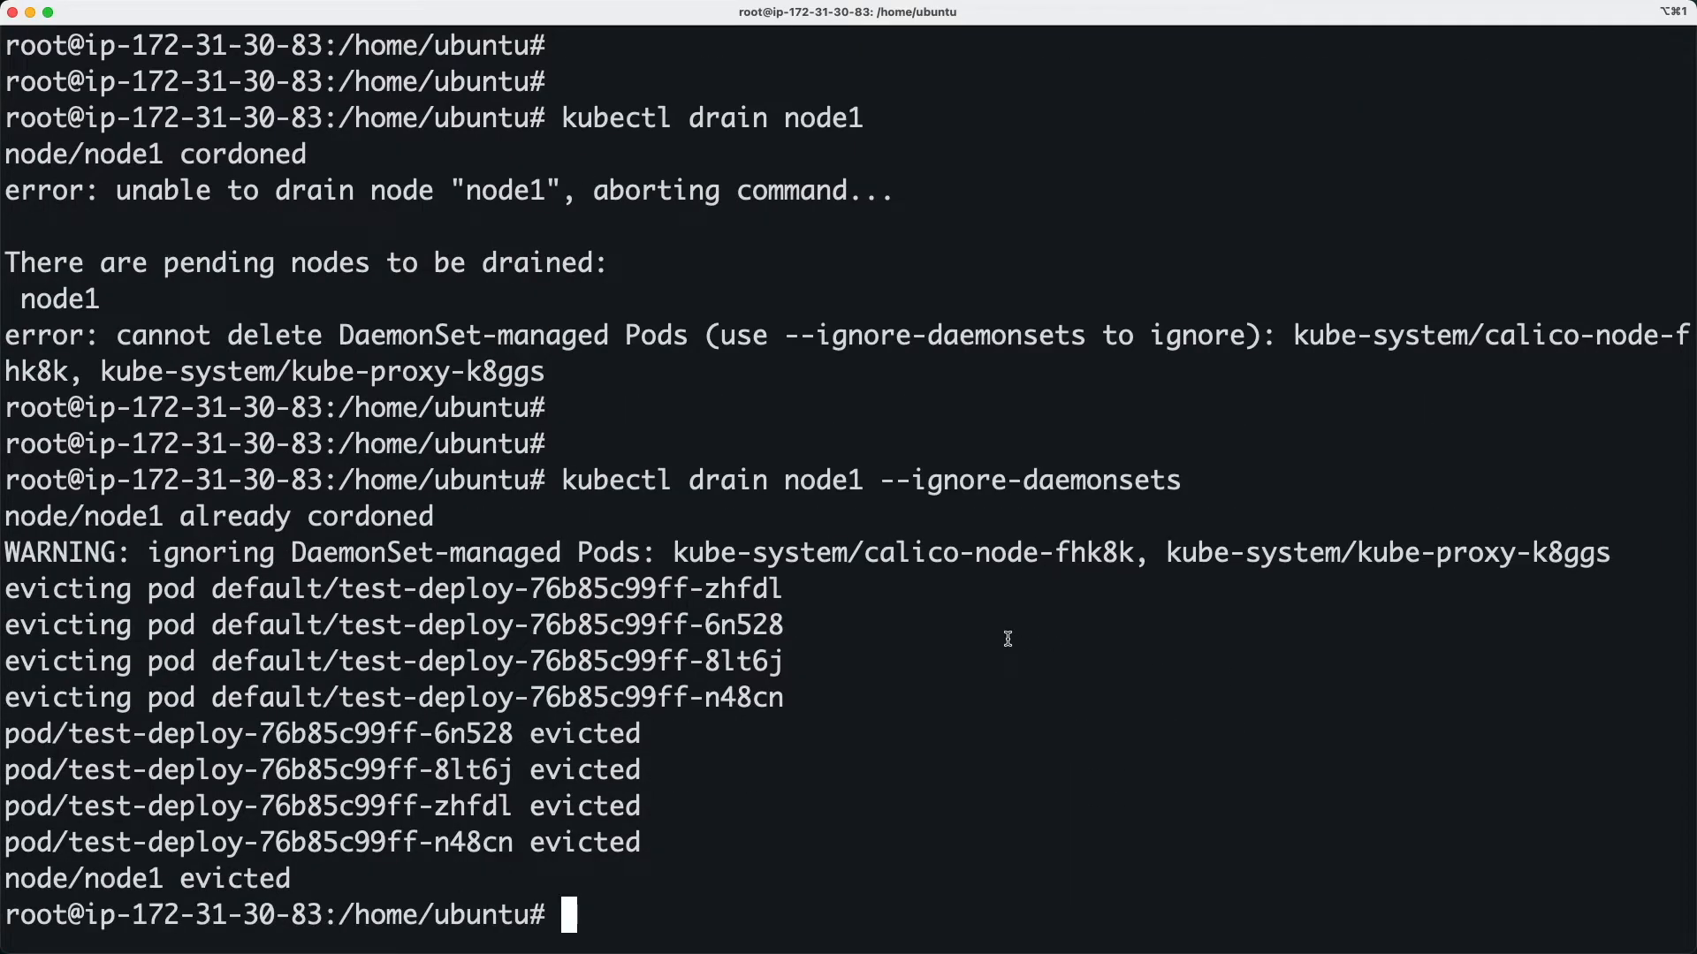
mouse_move(104, 587)
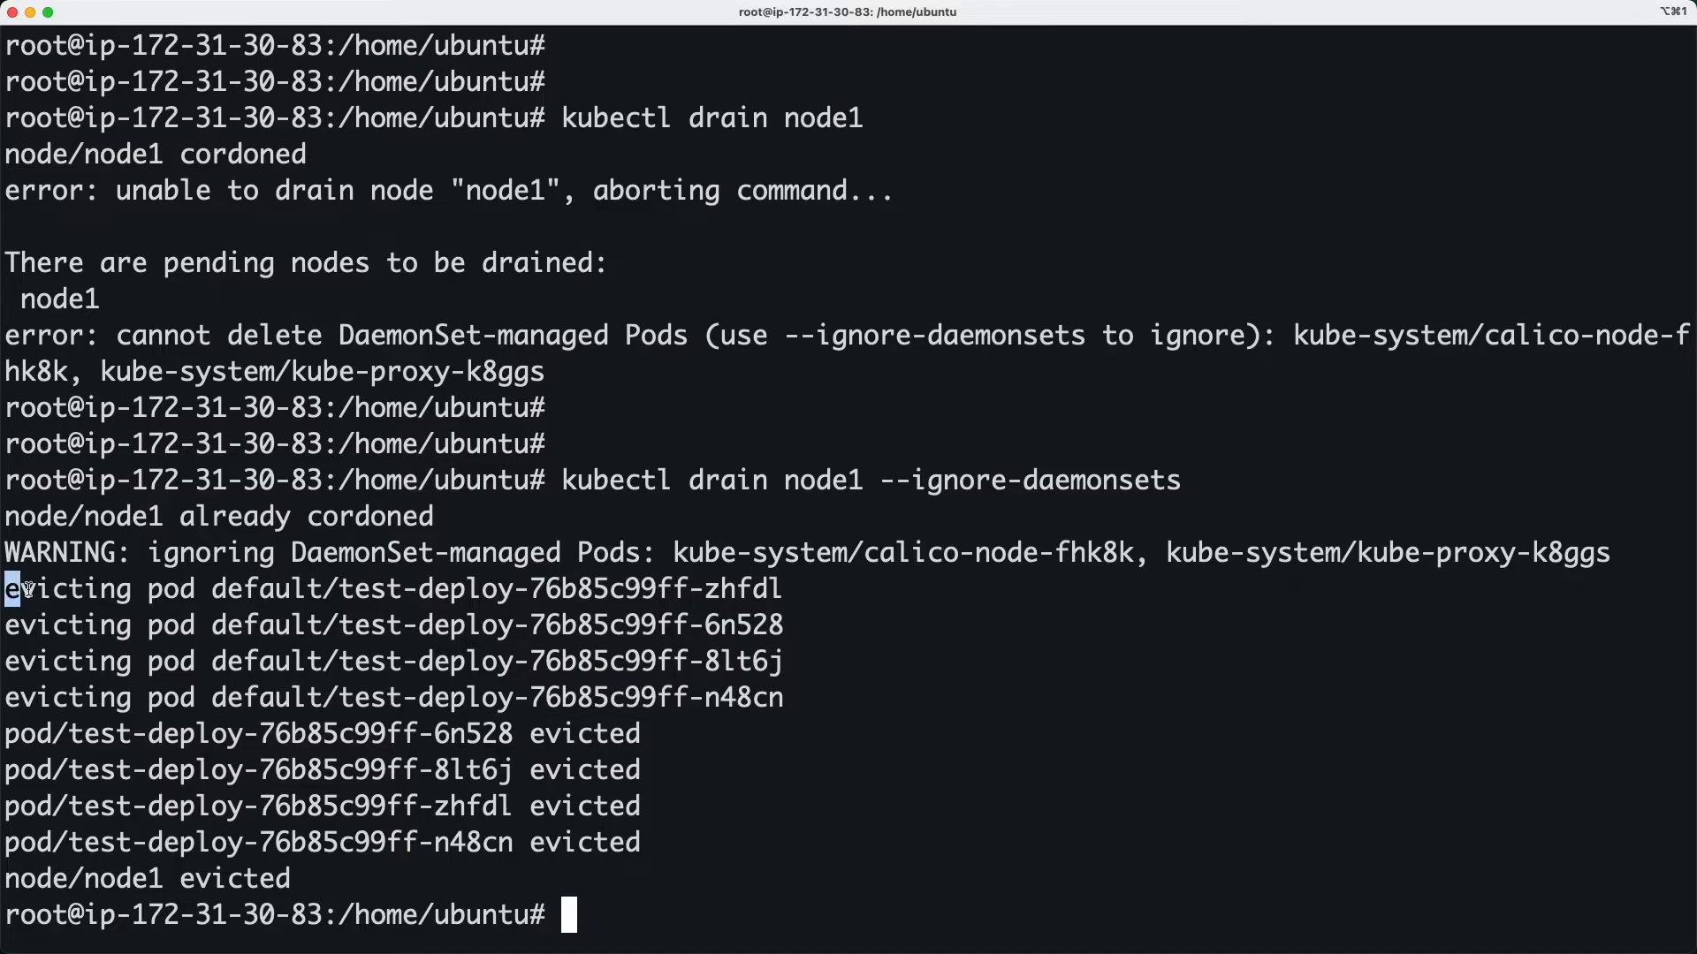
Highlight the evicted pods, confirming all five test-deploy pods now run on node2
drag(11, 588, 784, 698)
text(kubectl get pods -o wide)
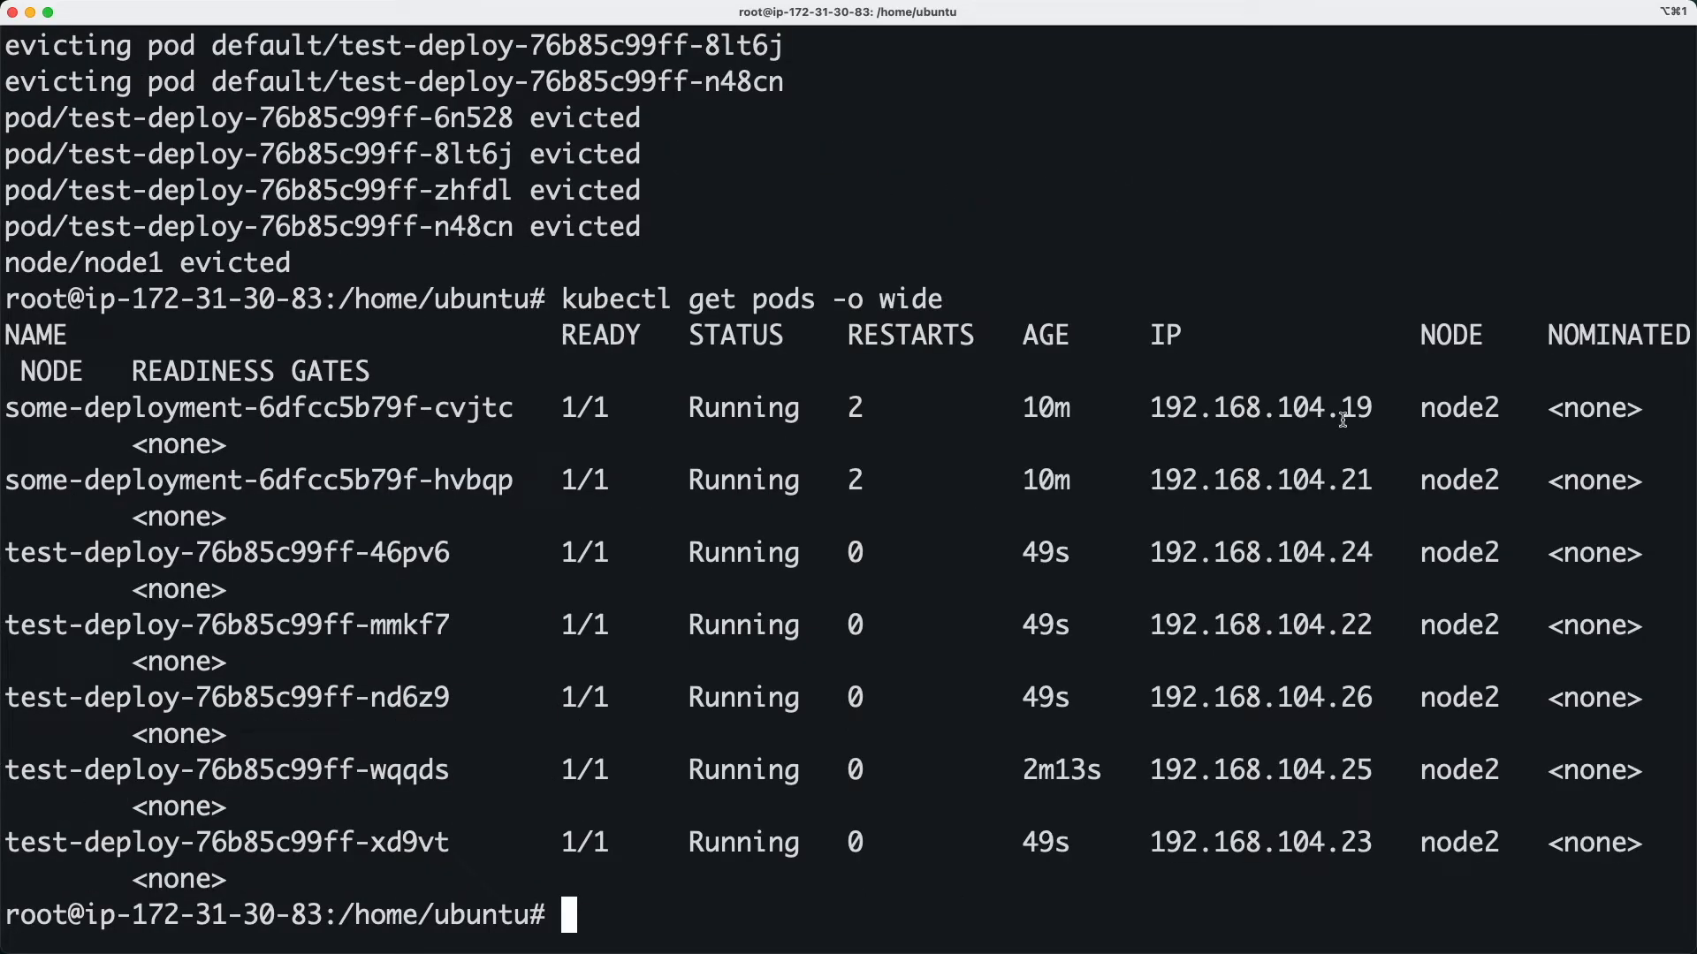
mouse_move(1444, 880)
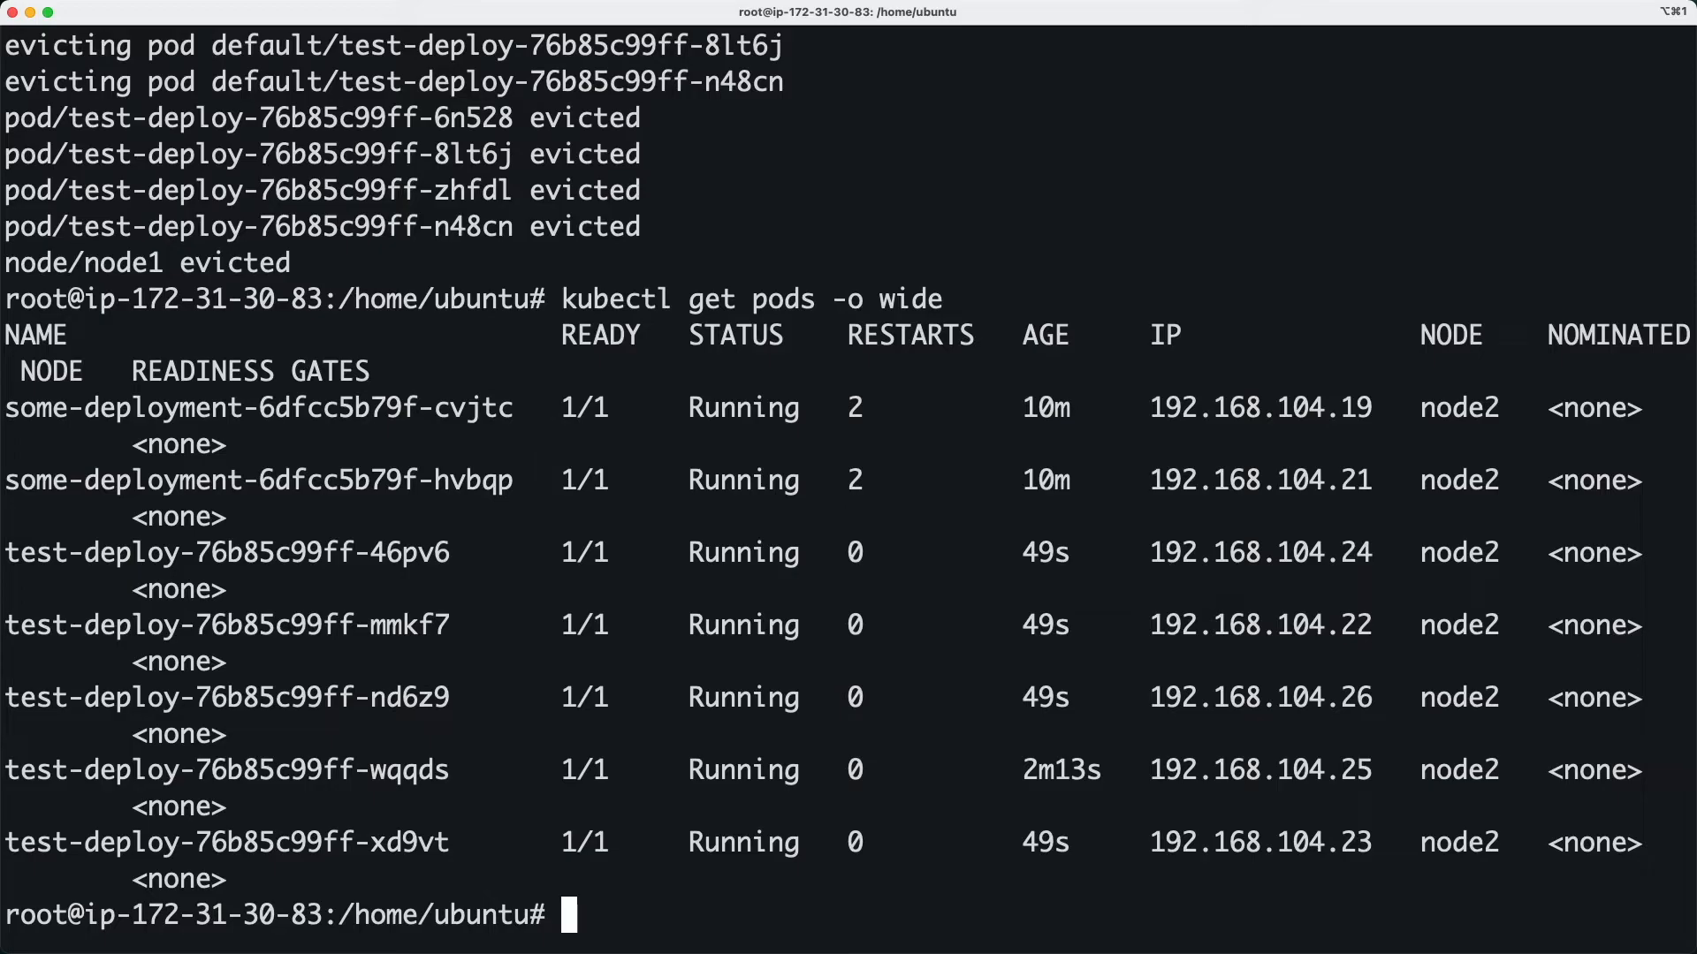
mouse_move(811, 384)
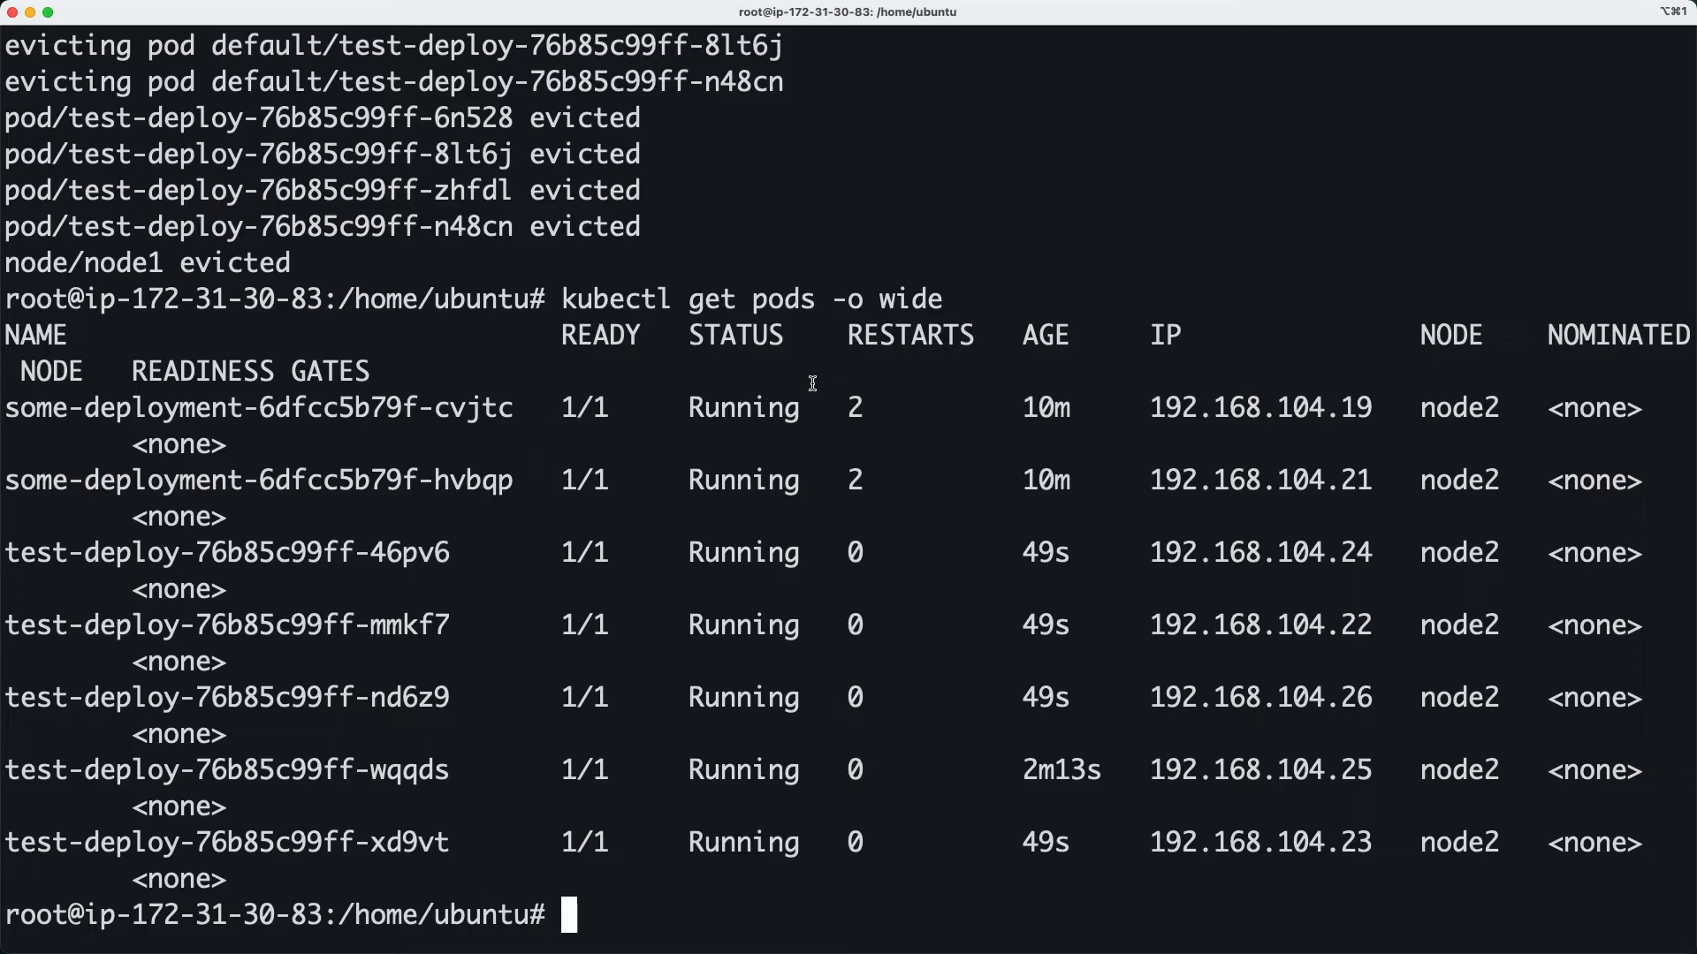
List nodes showing node1 Ready,SchedulingDisabled and highlight that the drain cordoned it
text(kub)
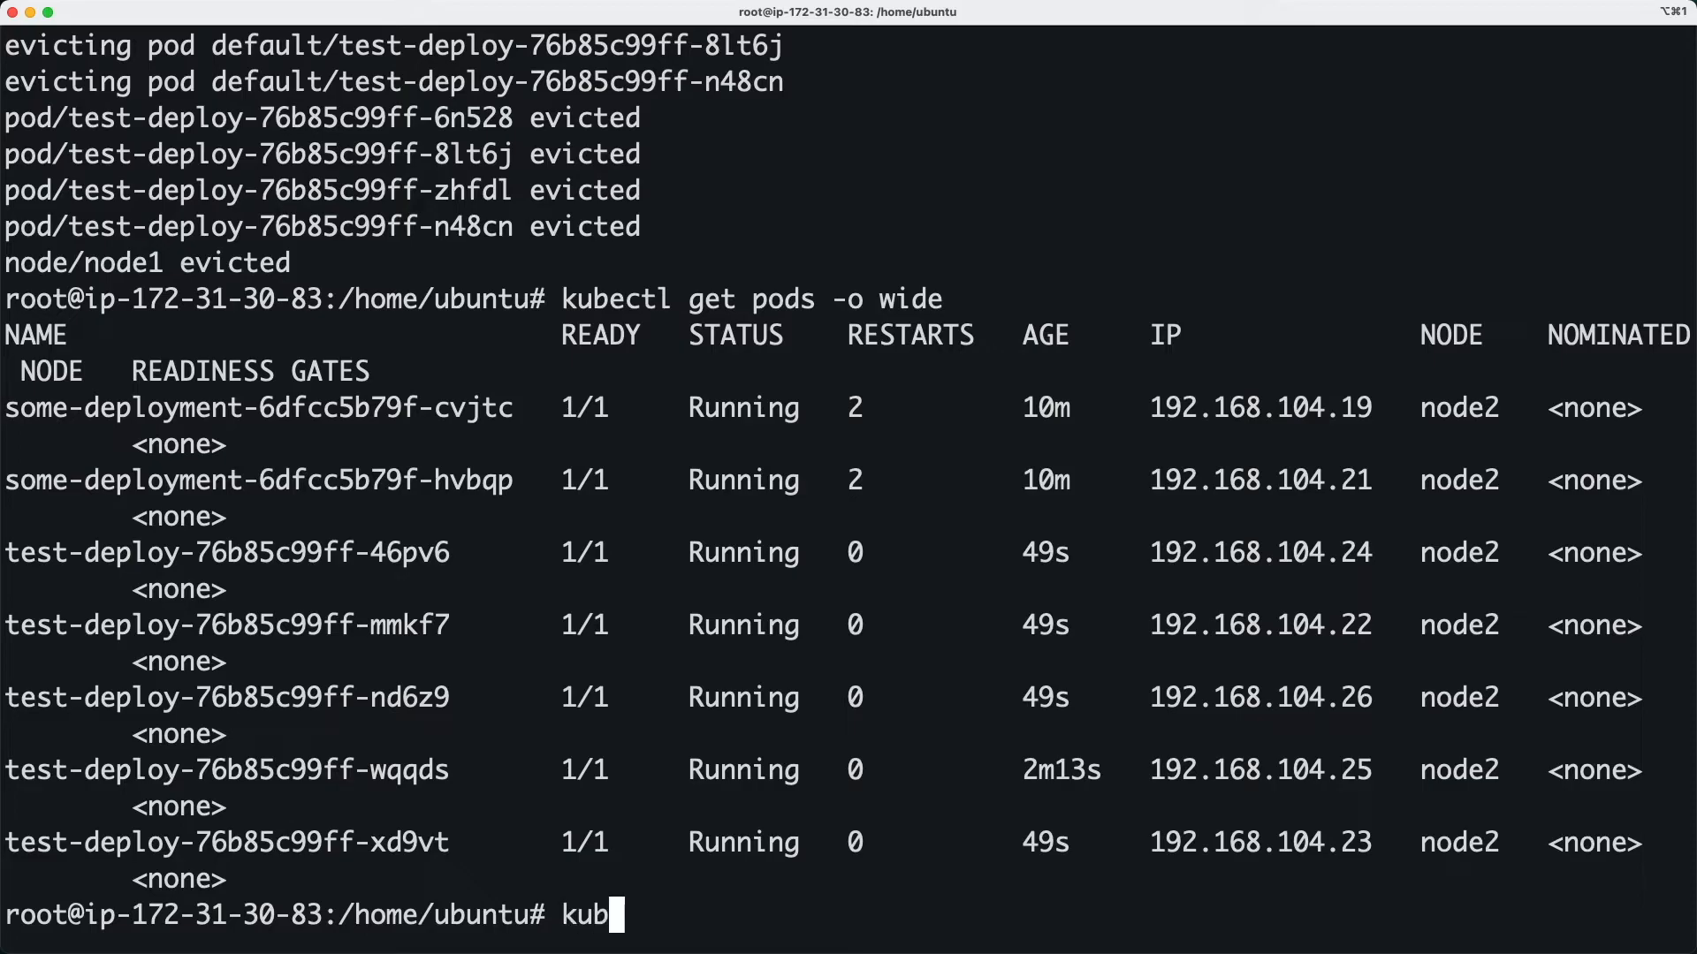
text(ectl get ndo)
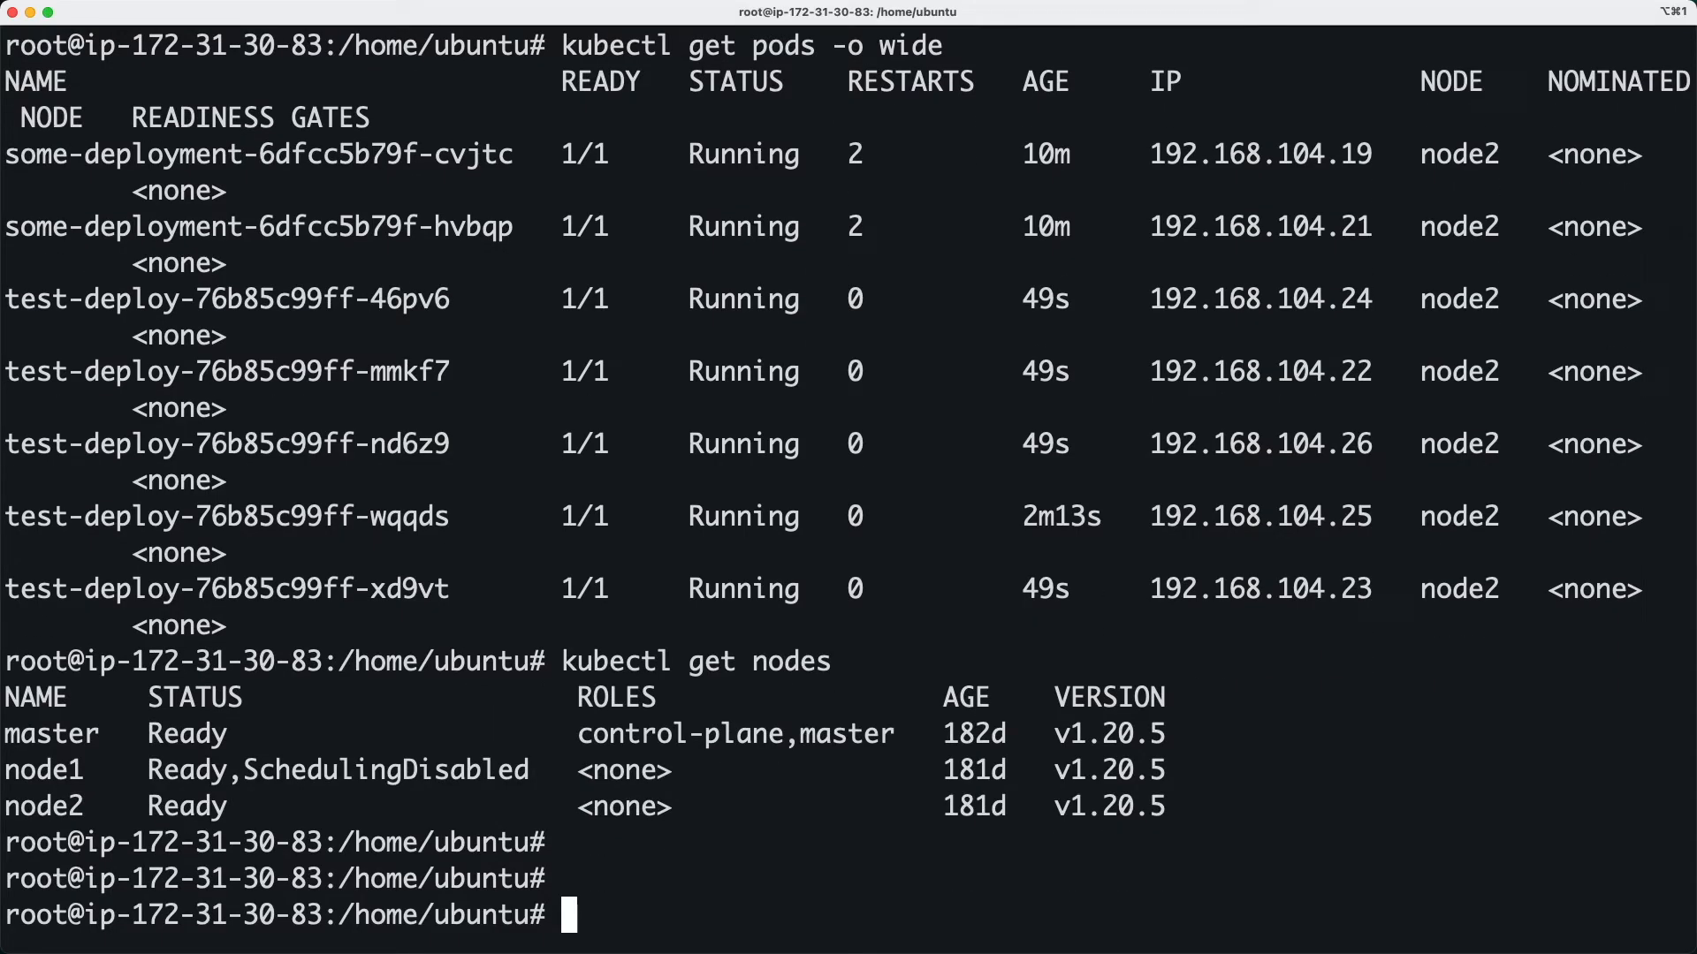
mouse_move(407, 682)
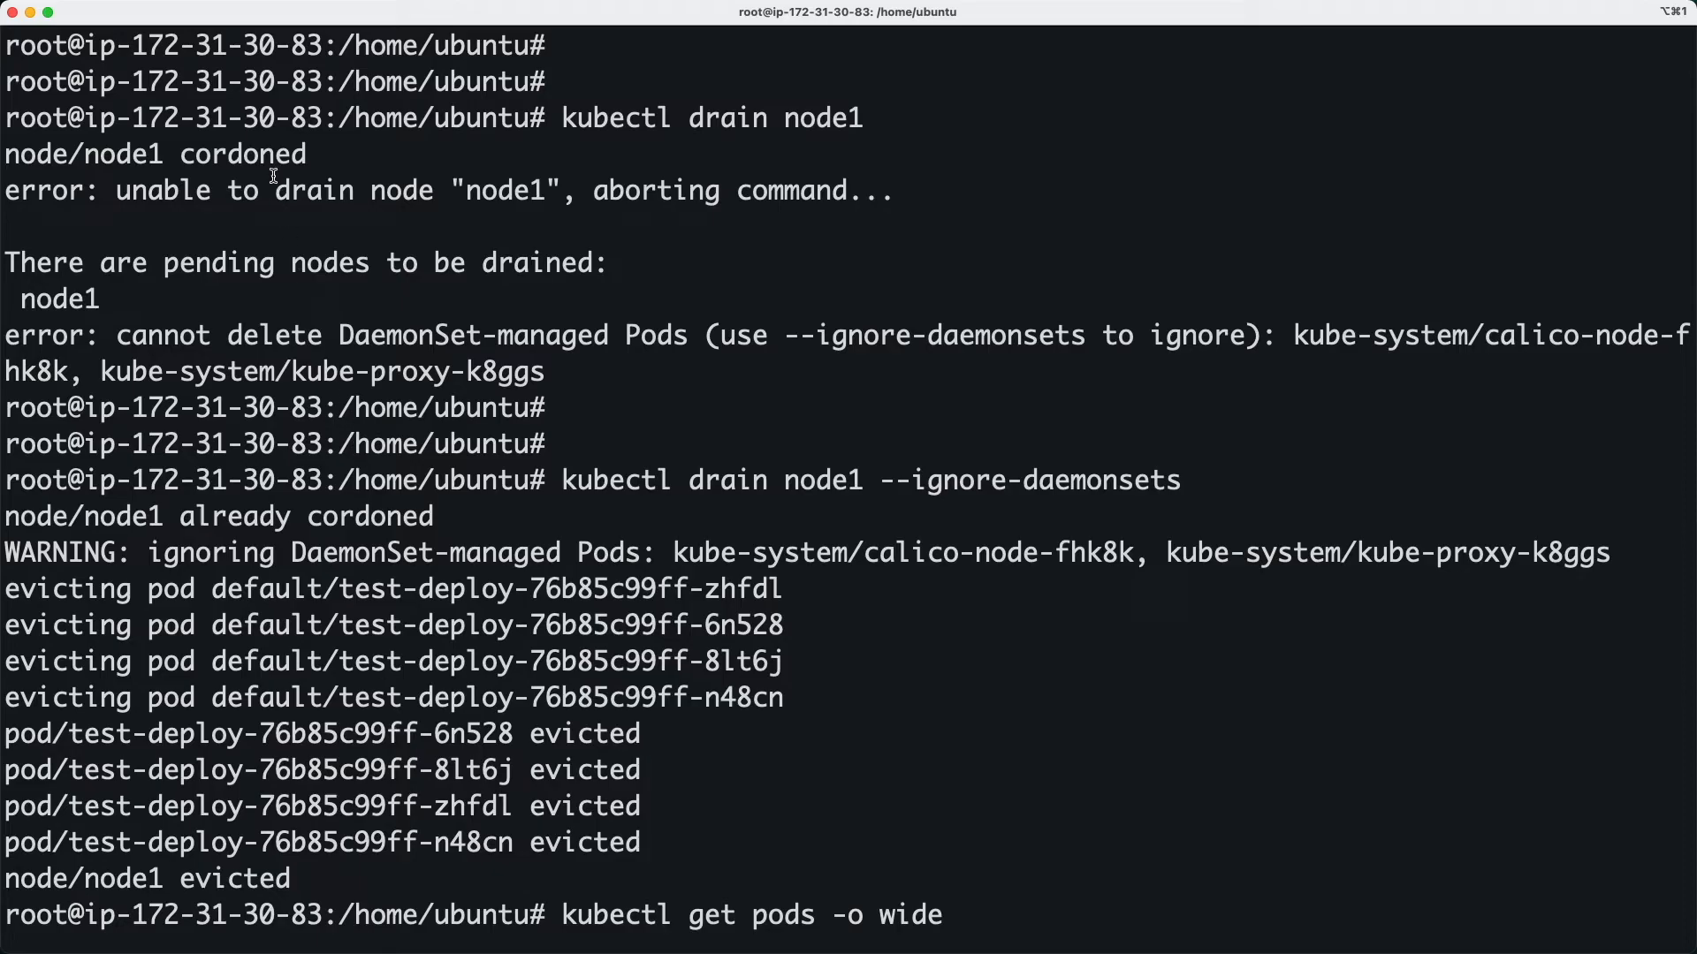
drag(179, 117, 306, 154)
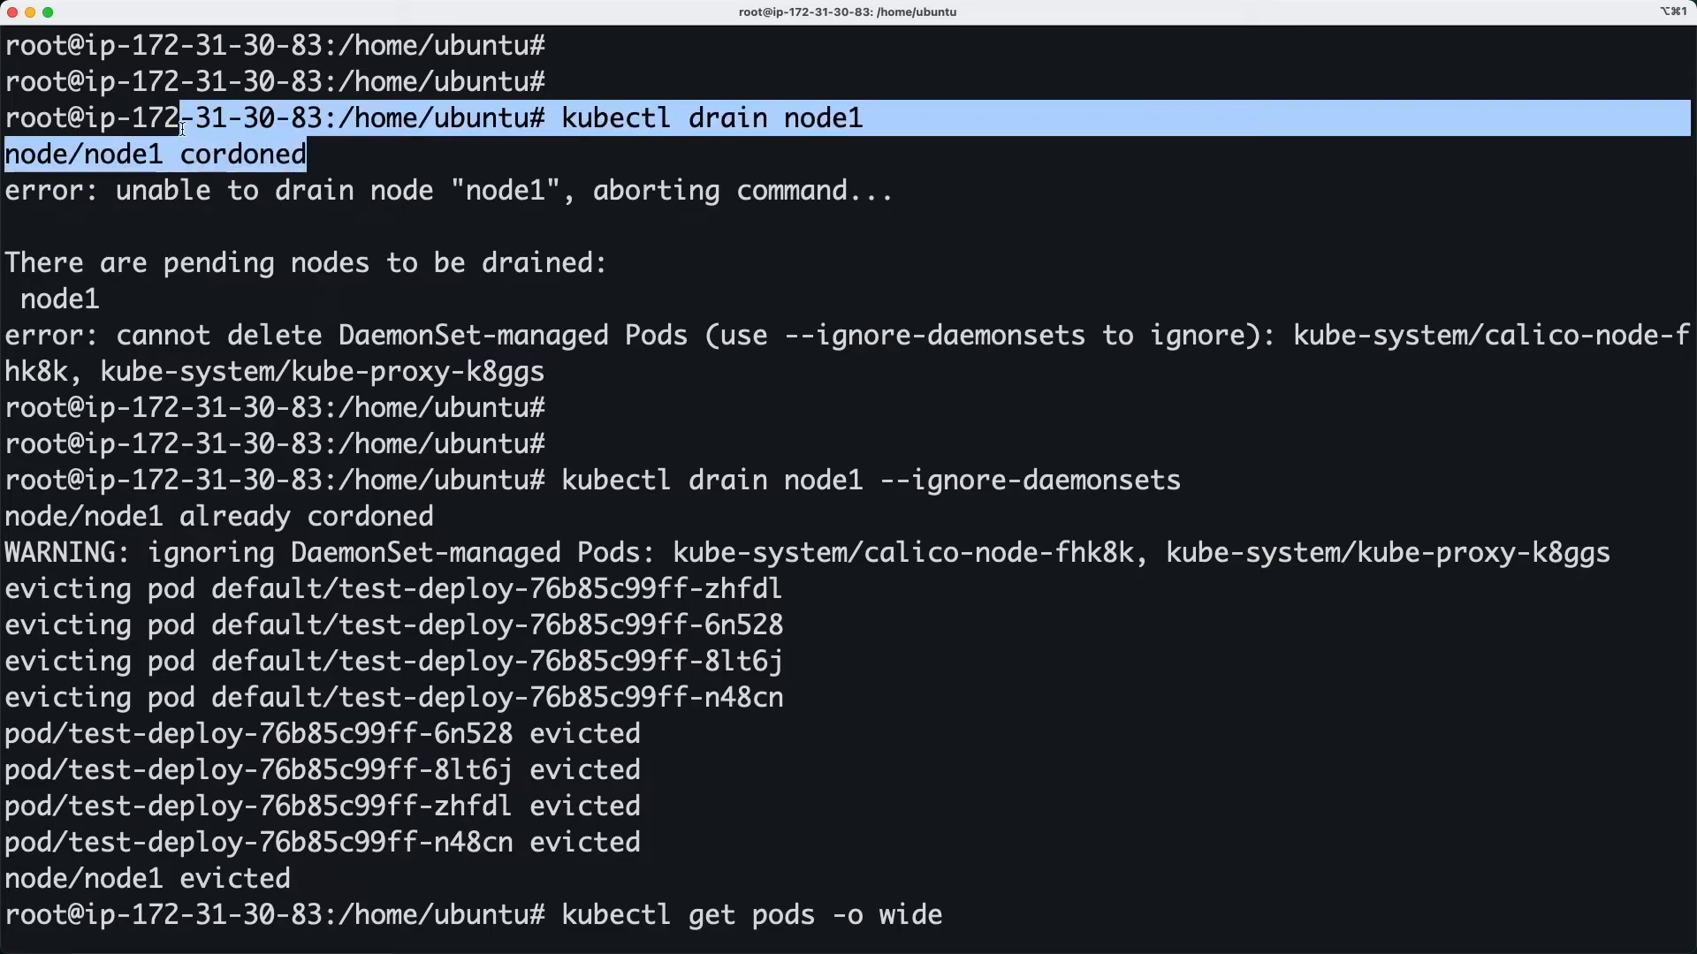